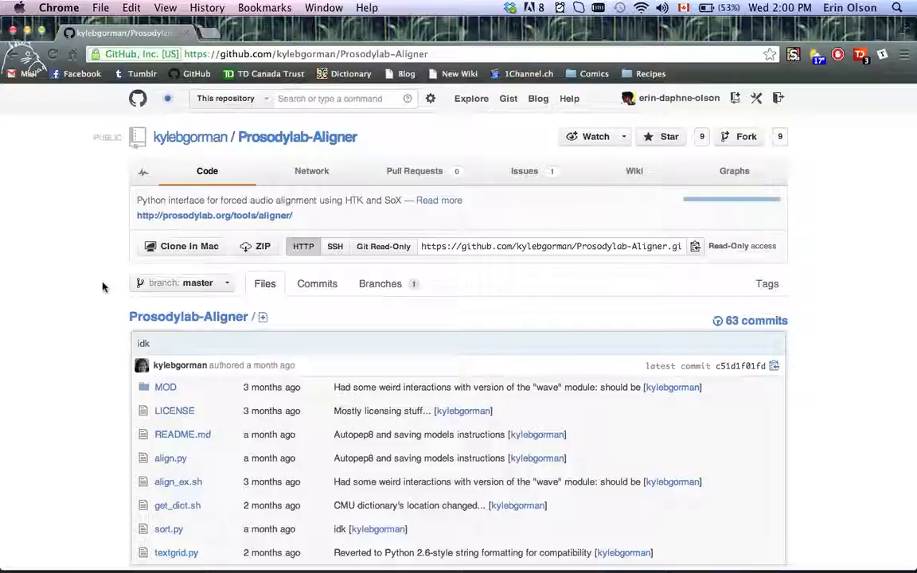
pyautogui.moveTo(255, 140)
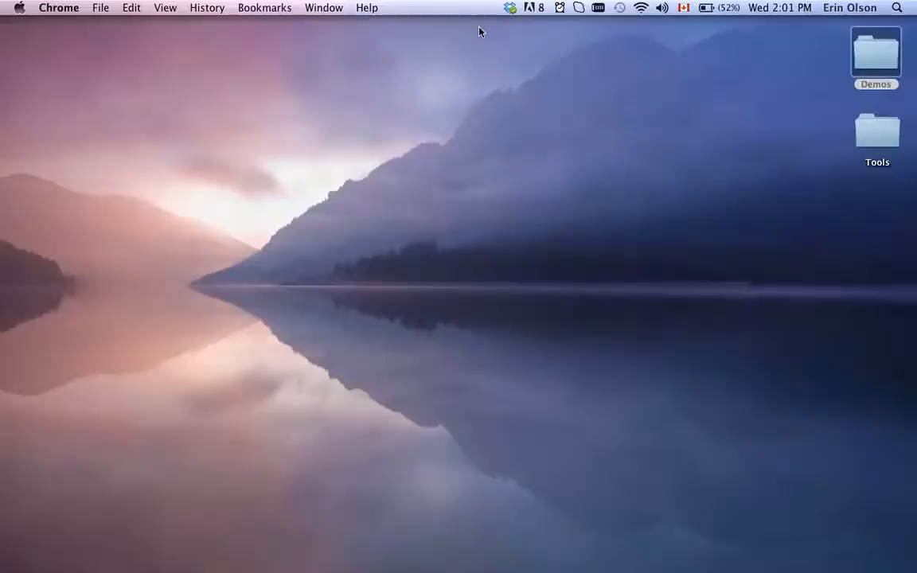
pyautogui.moveTo(739, 383)
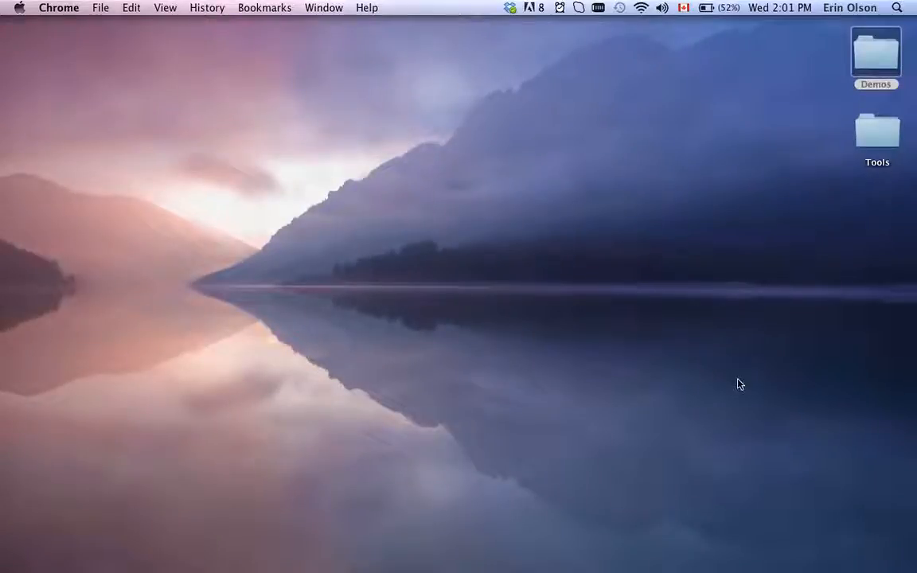
pyautogui.moveTo(657, 549)
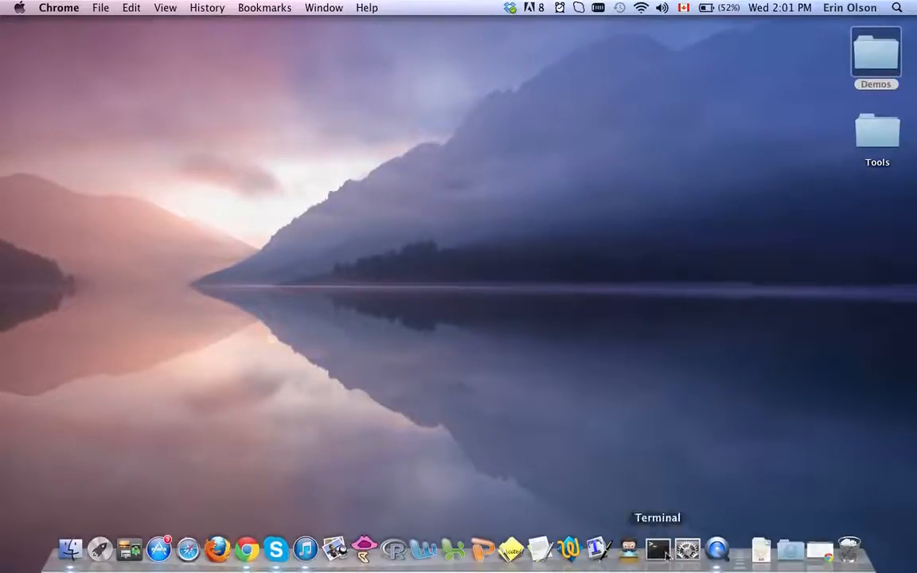
# Browse Demos > English > 2_Test in Finder and preview syse8_468_1_2.lab.
pyautogui.click(248, 549)
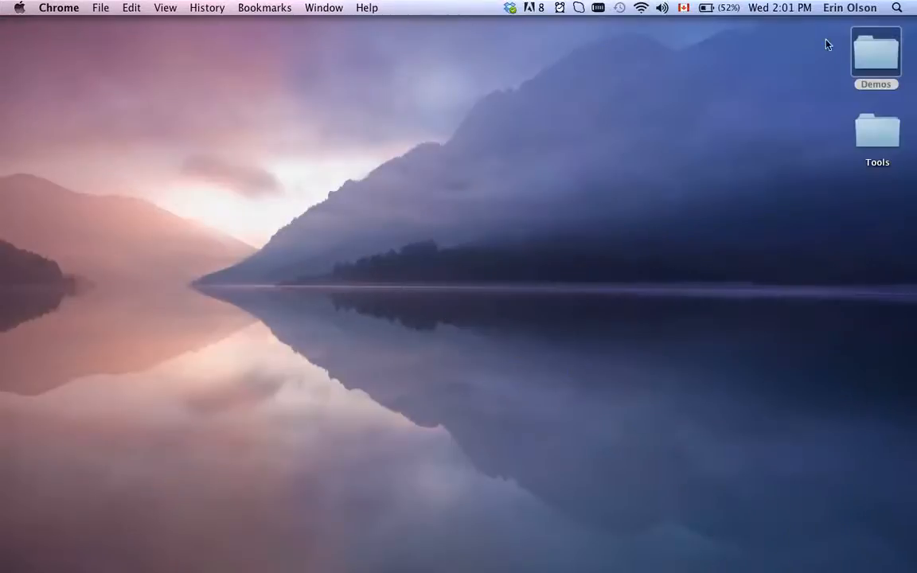
pyautogui.doubleClick(875, 52)
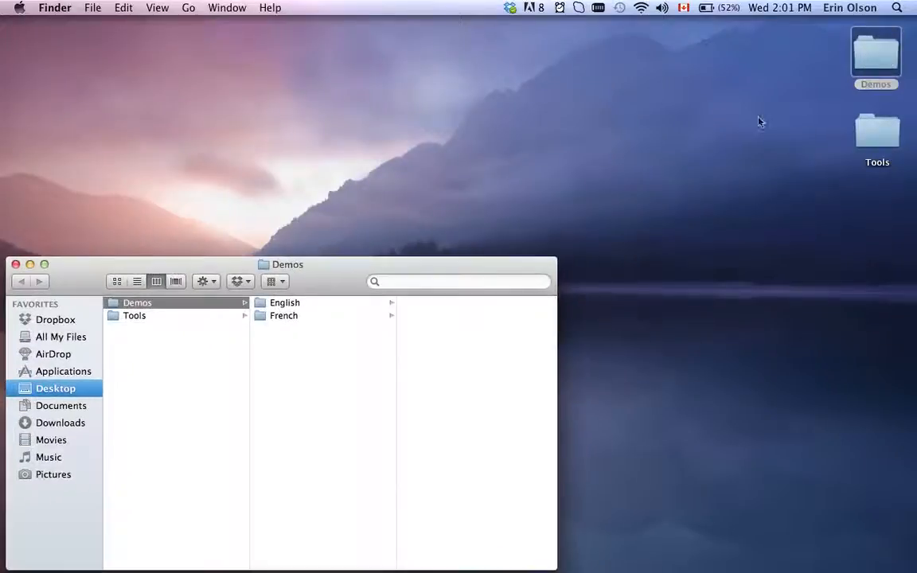
pyautogui.click(285, 302)
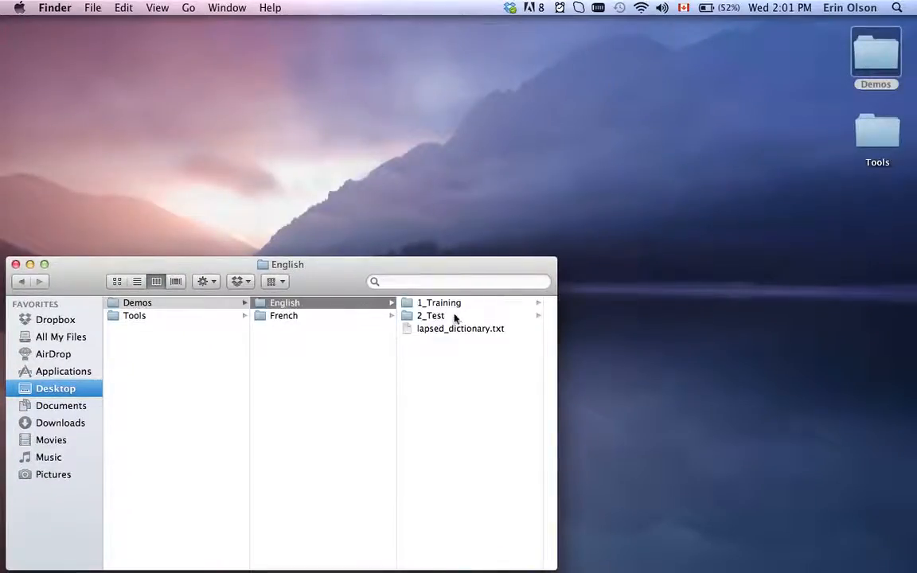
pyautogui.click(430, 315)
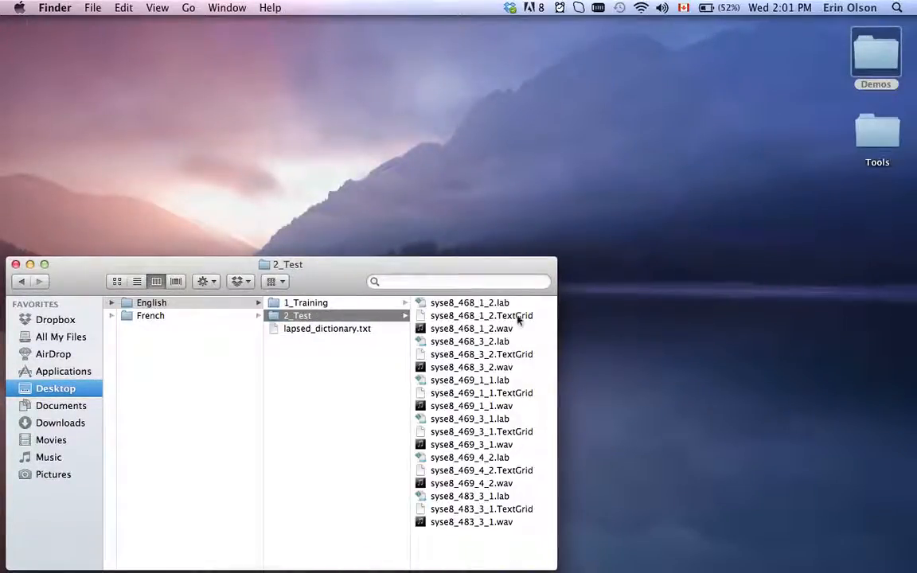
pyautogui.moveTo(511, 319)
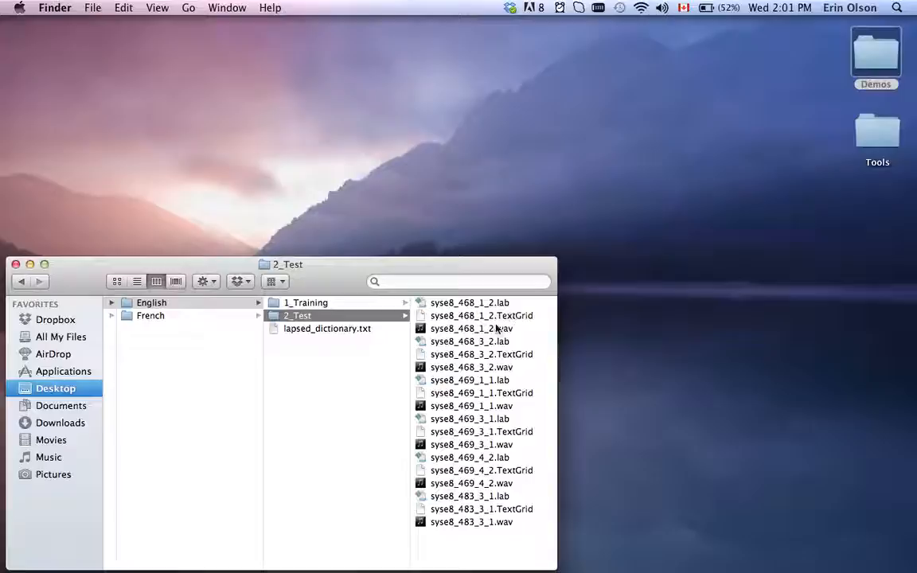
pyautogui.moveTo(509, 322)
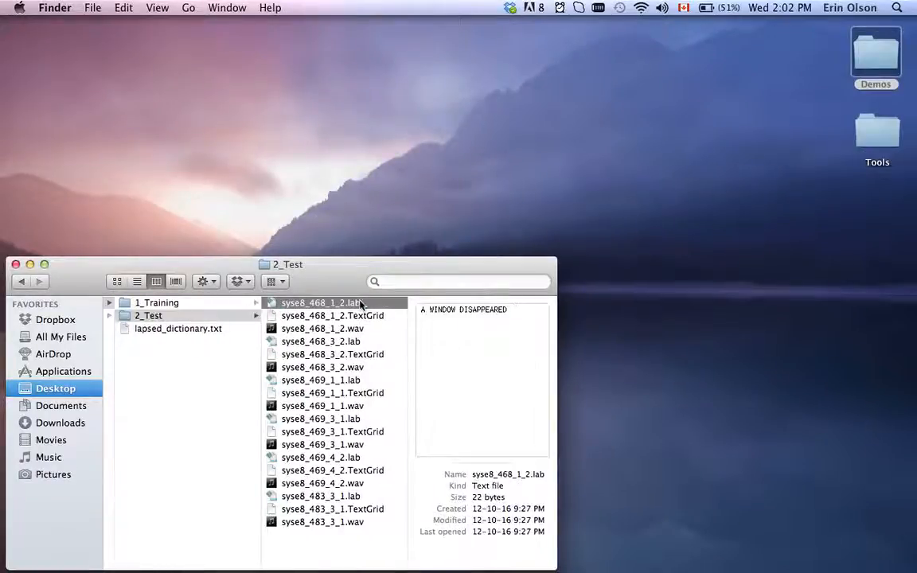
# Read syse8_468_1_2.lab ('A WINDOW DISAPPEARED') in TextEdit and Quick Look its matching .wav.
pyautogui.rightClick(322, 302)
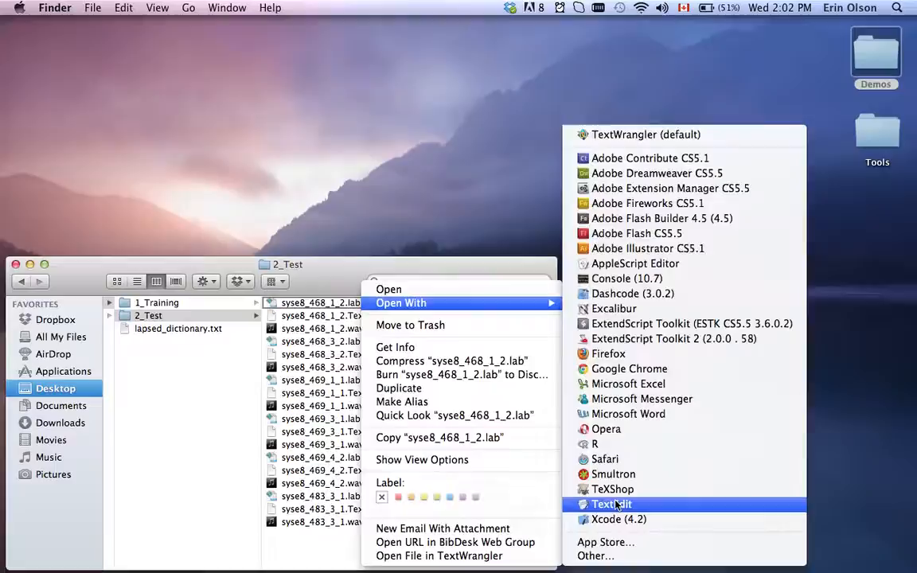
pyautogui.click(611, 504)
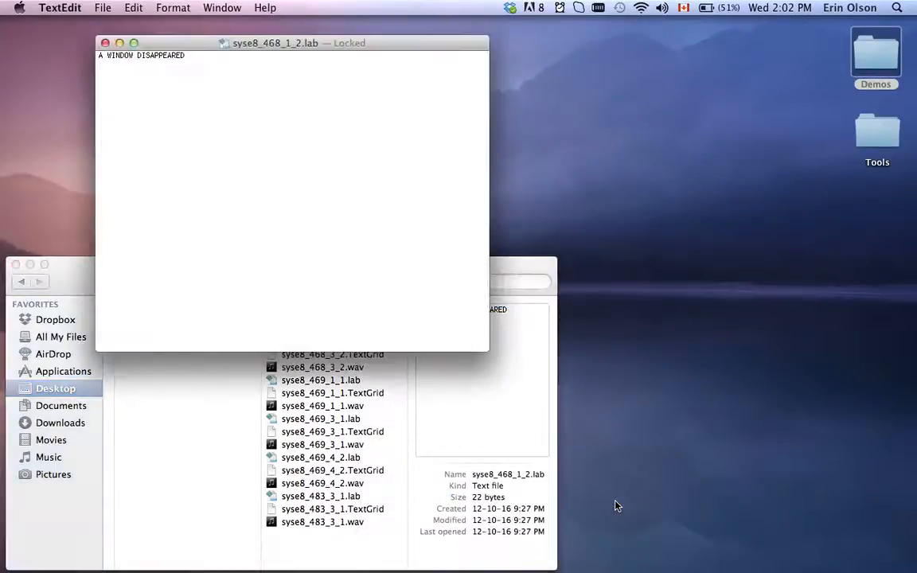
pyautogui.moveTo(295, 79)
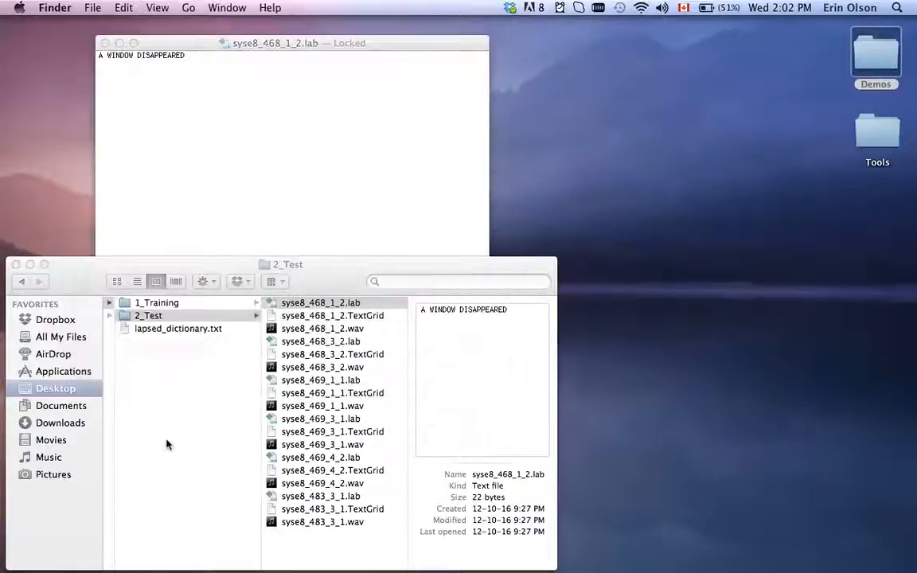
pyautogui.click(322, 328)
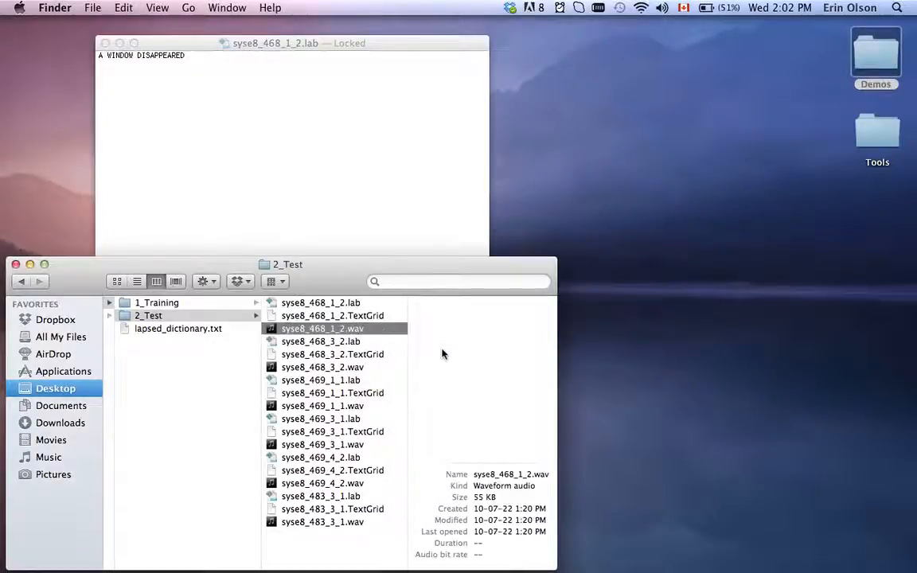
pyautogui.click(322, 328)
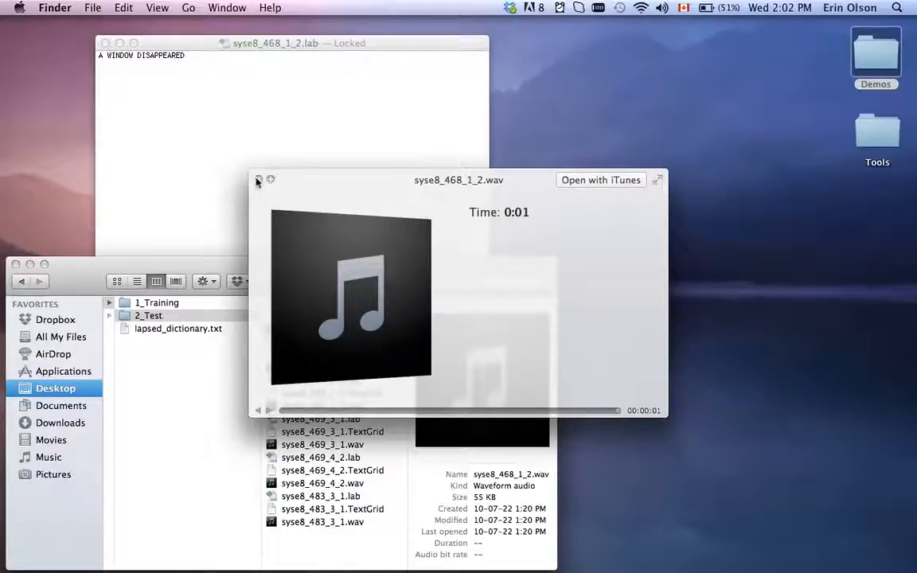
pyautogui.click(258, 180)
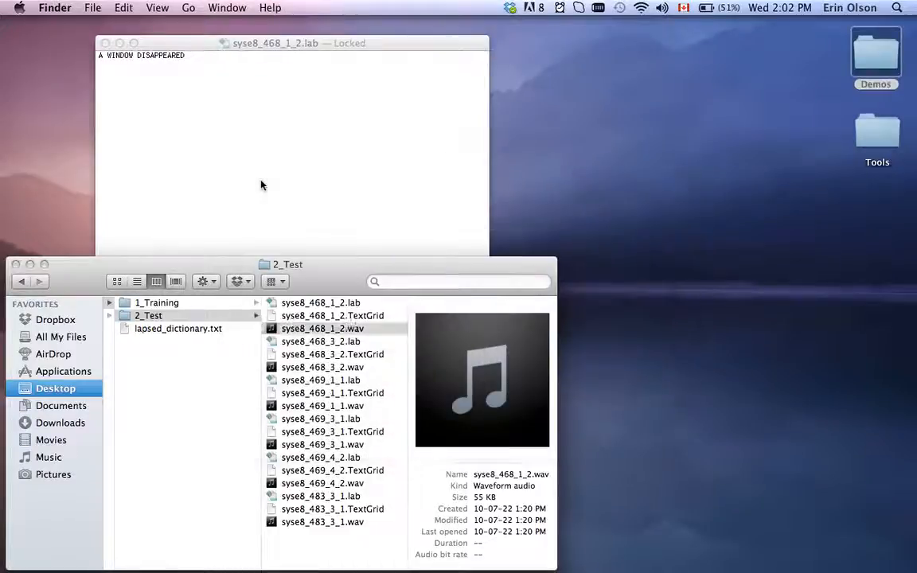
pyautogui.click(292, 160)
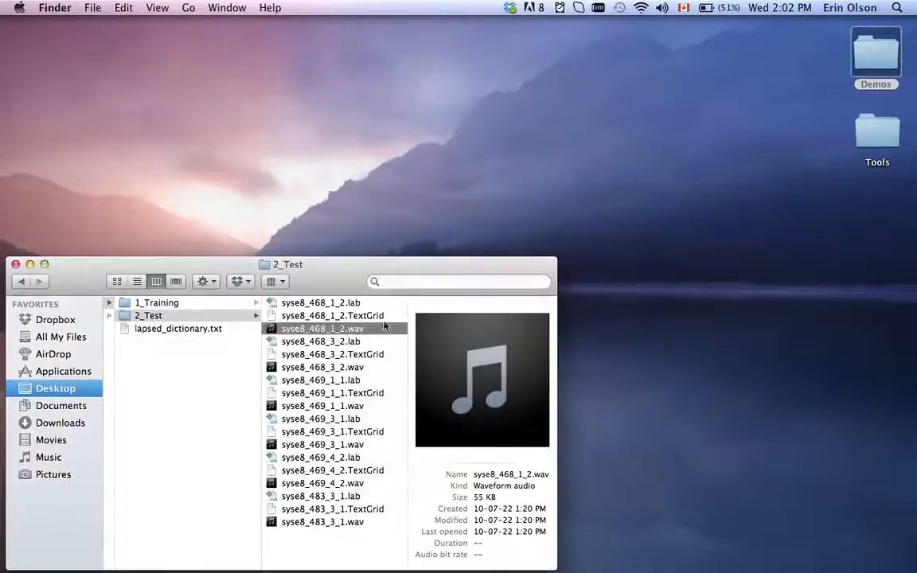
# Load the syse8_468_1_2 TextGrid and wav into Praat, close Praat Picture, select both.
pyautogui.click(332, 315)
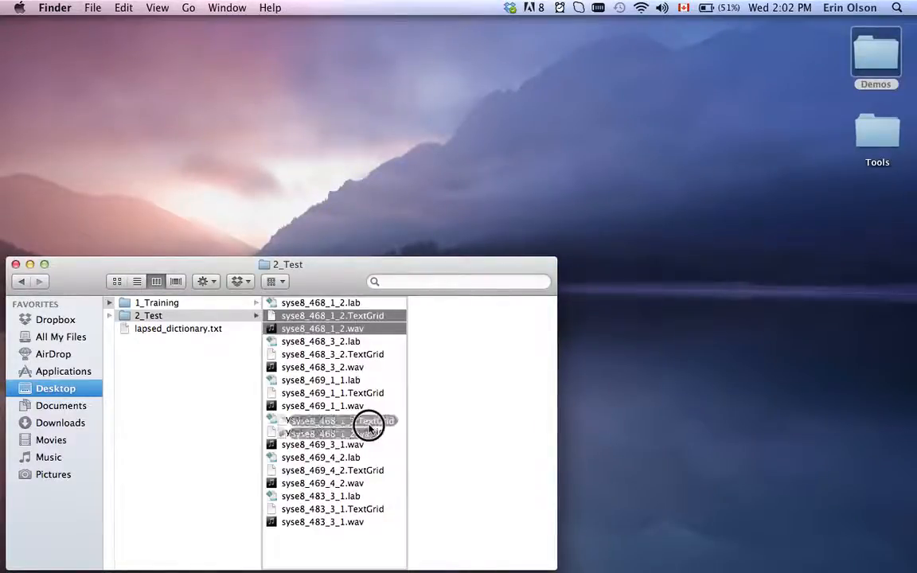
pyautogui.moveTo(367, 549)
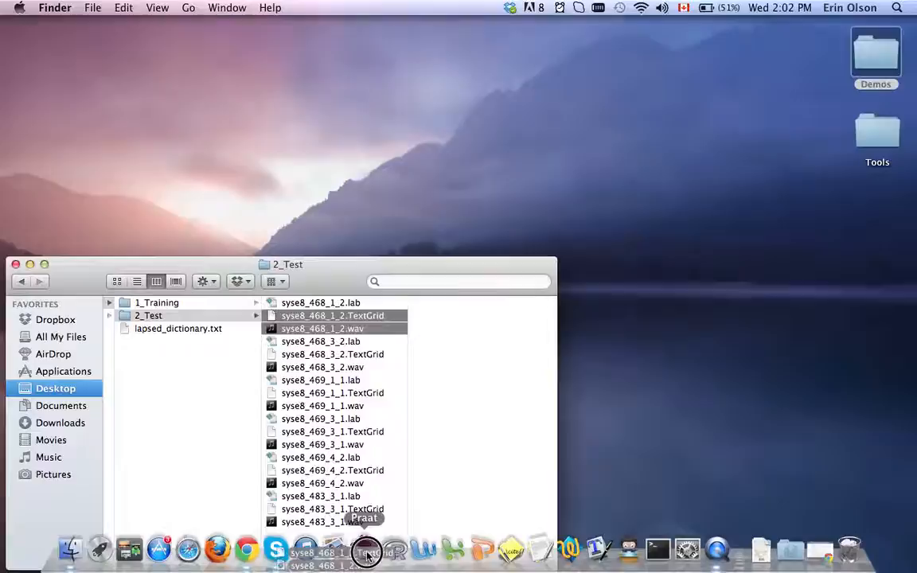
pyautogui.click(367, 549)
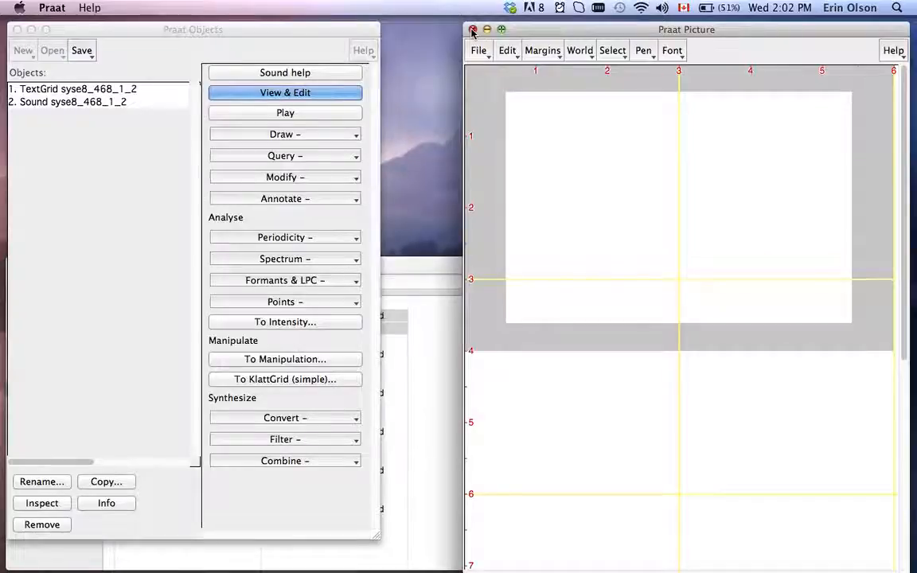
pyautogui.click(472, 30)
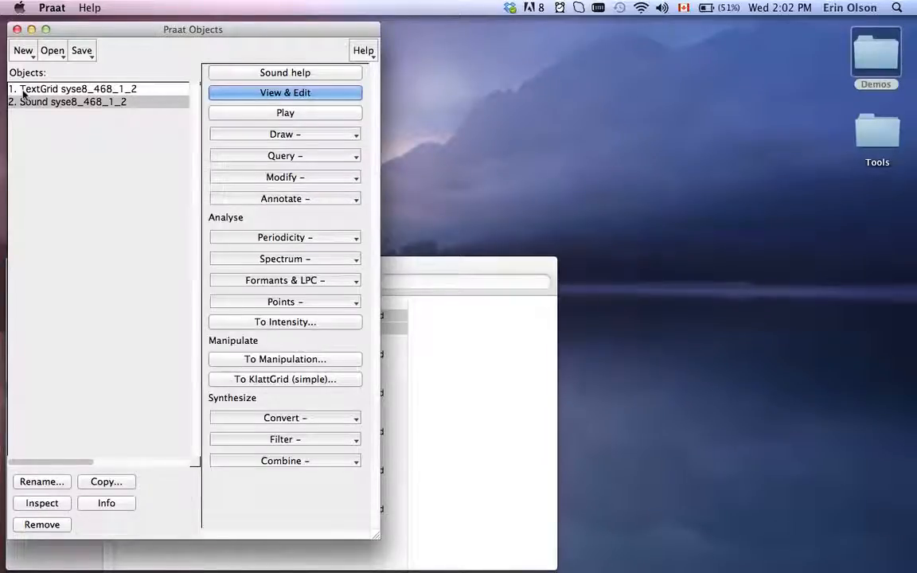
pyautogui.click(72, 101)
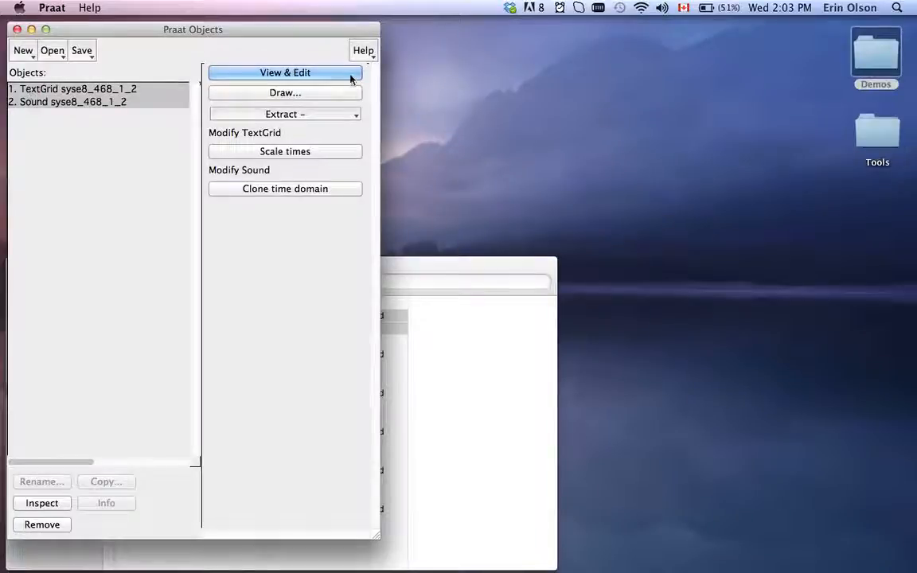
# View the TextGrid with its sound and inspect the A, WINDOW and DISAPPEARED intervals.
pyautogui.click(284, 72)
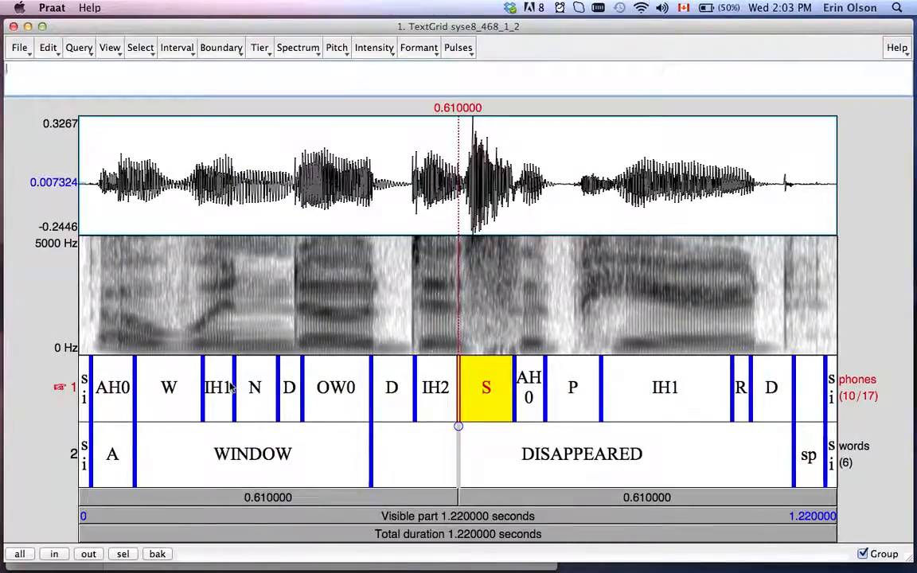
pyautogui.moveTo(142, 454)
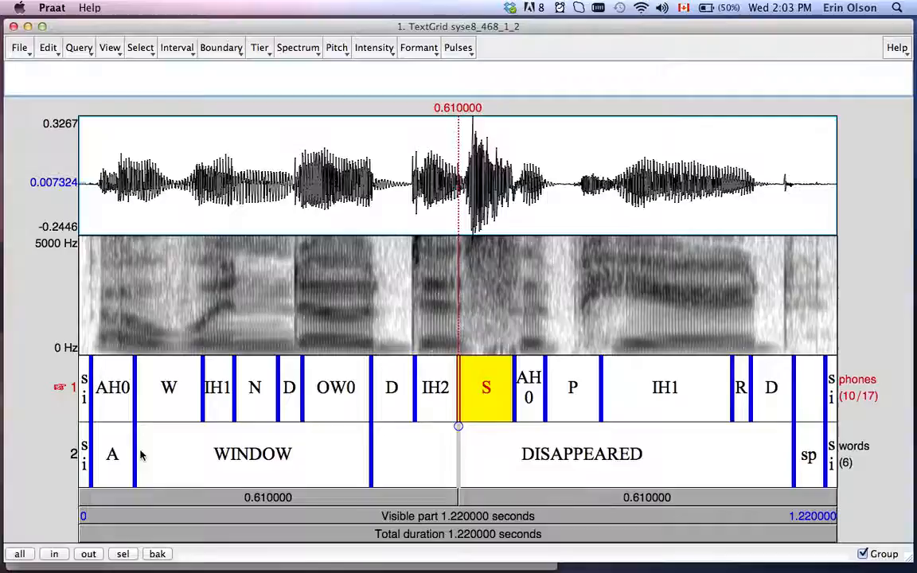
pyautogui.click(112, 454)
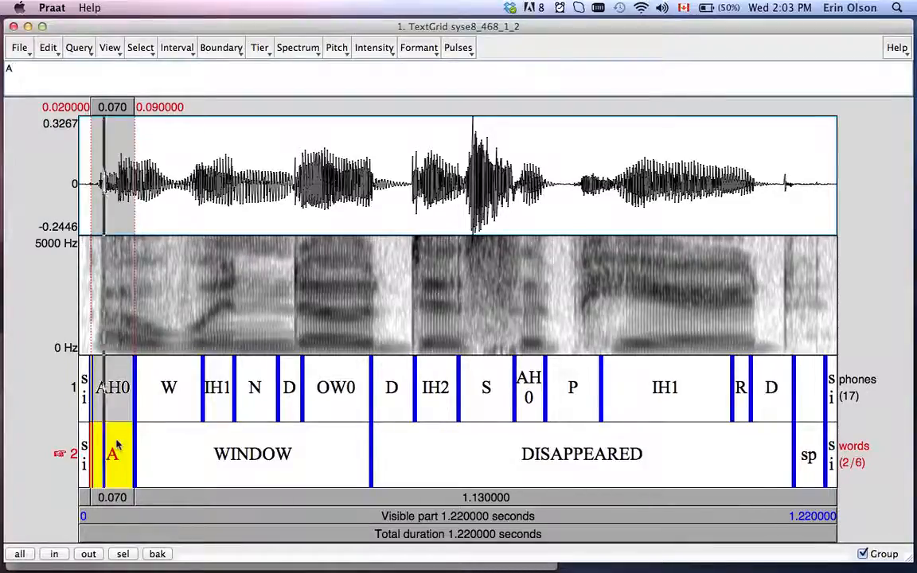
pyautogui.click(252, 453)
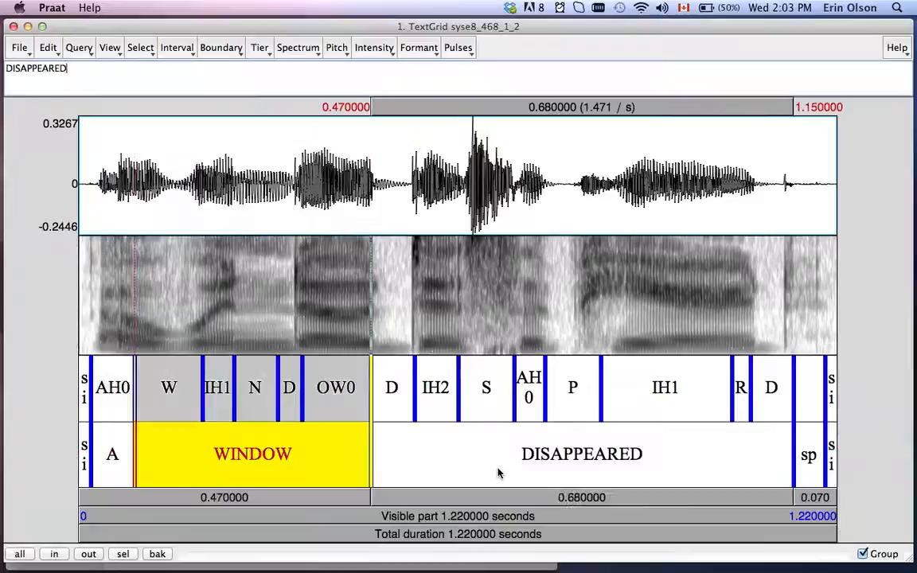
pyautogui.click(582, 454)
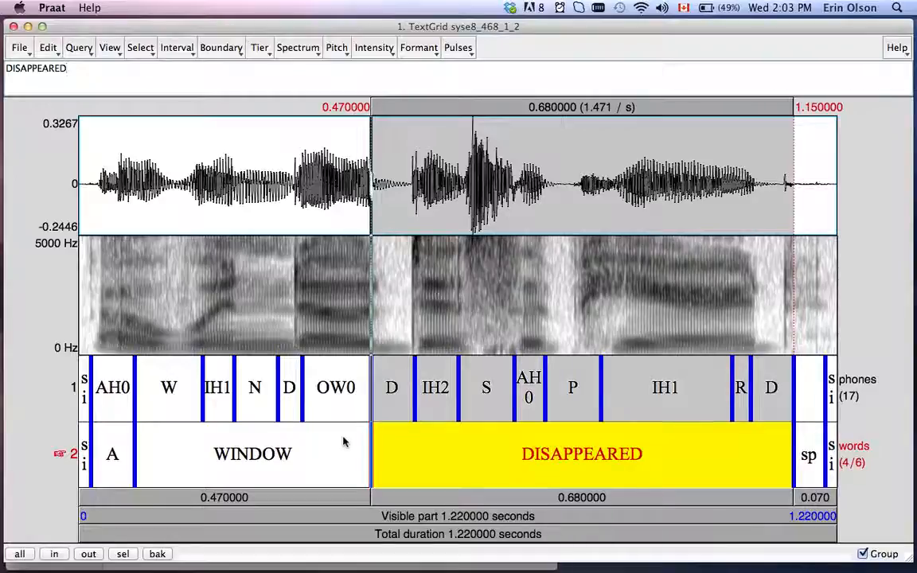
pyautogui.click(79, 67)
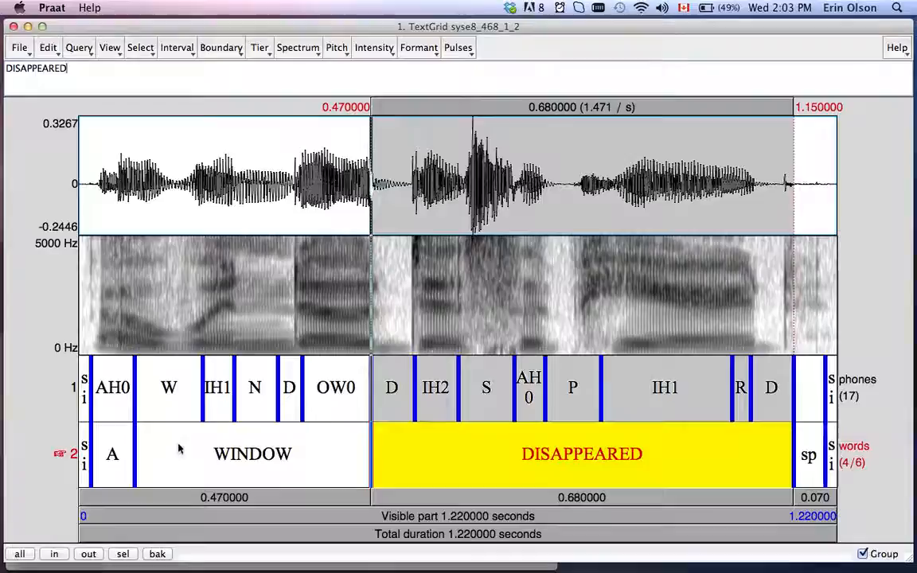
pyautogui.moveTo(114, 440)
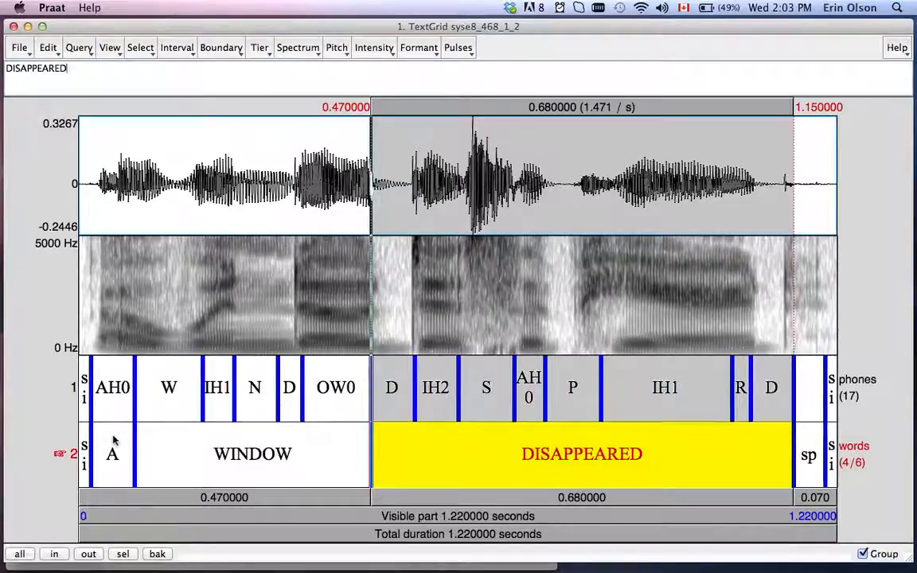
pyautogui.moveTo(129, 396)
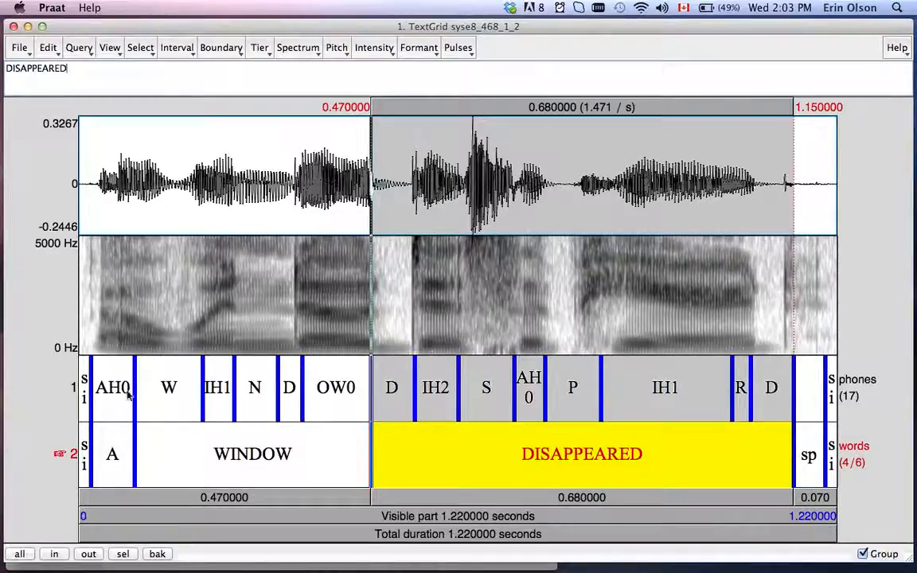
pyautogui.click(252, 454)
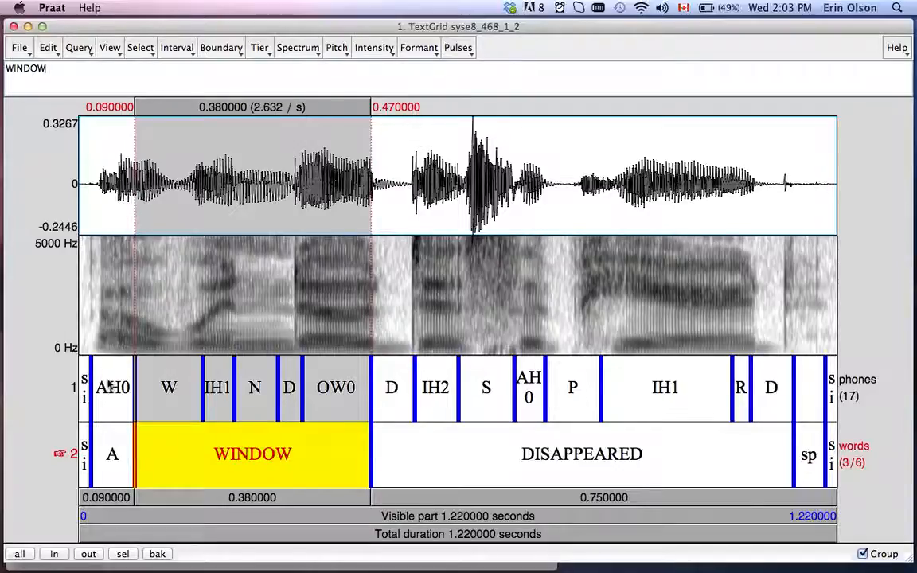
pyautogui.moveTo(430, 456)
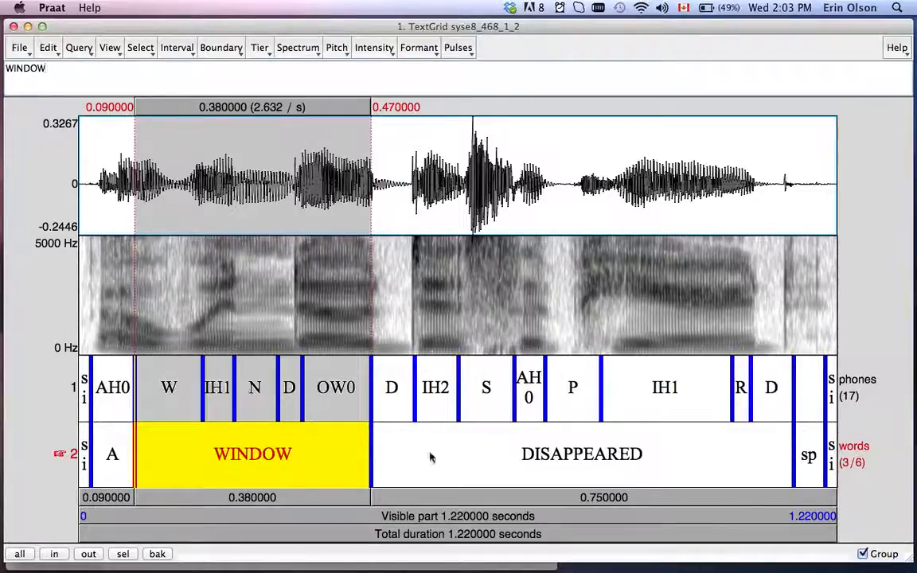
pyautogui.moveTo(38, 183)
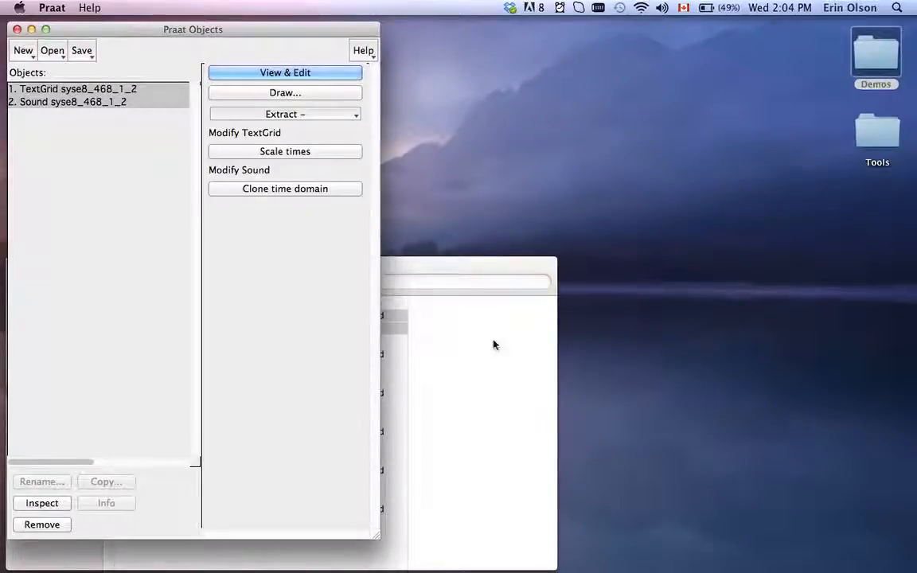
pyautogui.moveTo(335, 342)
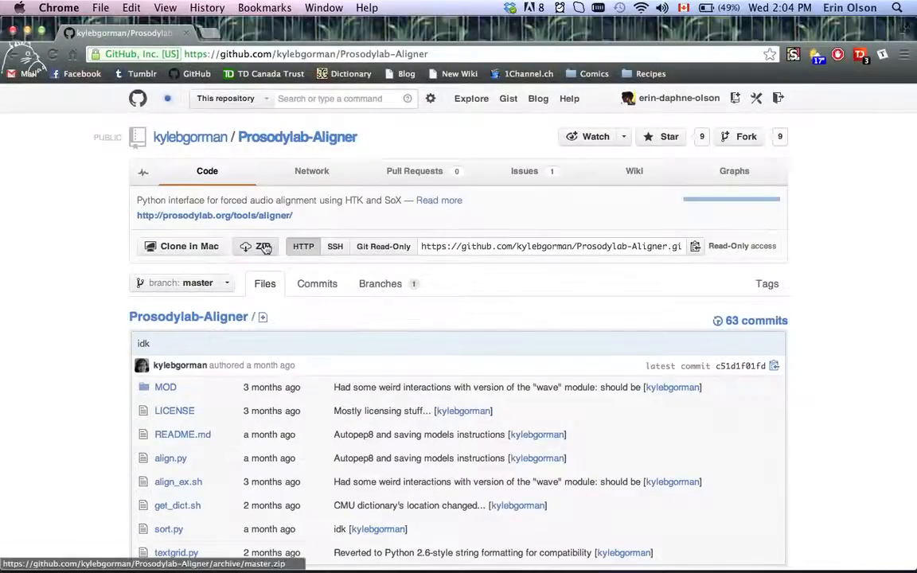
# Download the Prosodylab-Aligner repository from GitHub as master.zip.
pyautogui.click(263, 246)
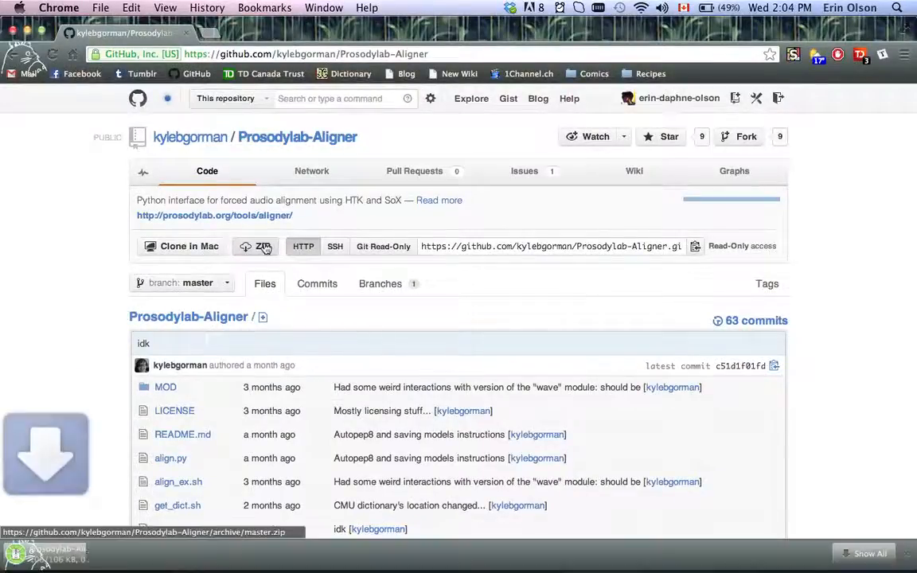
pyautogui.click(262, 246)
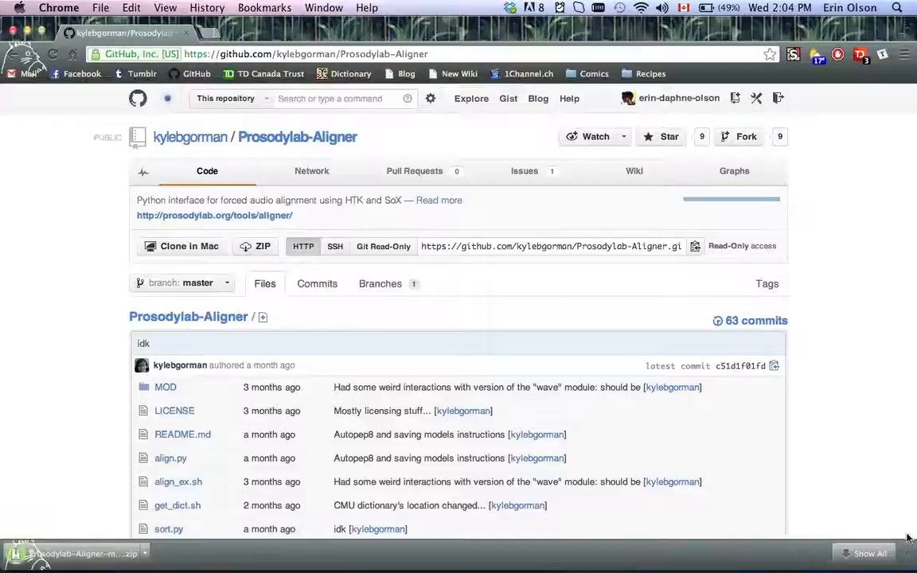
pyautogui.moveTo(826, 385)
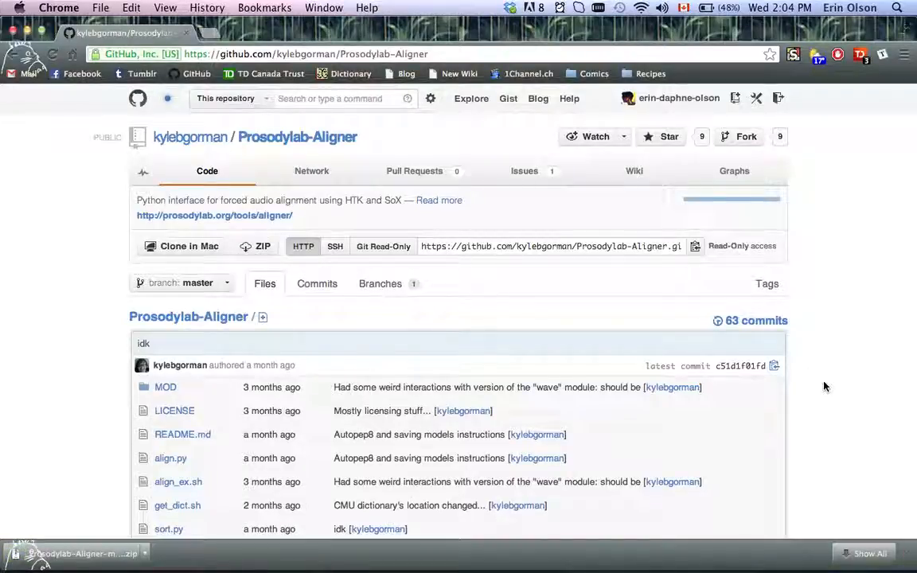
pyautogui.moveTo(885, 319)
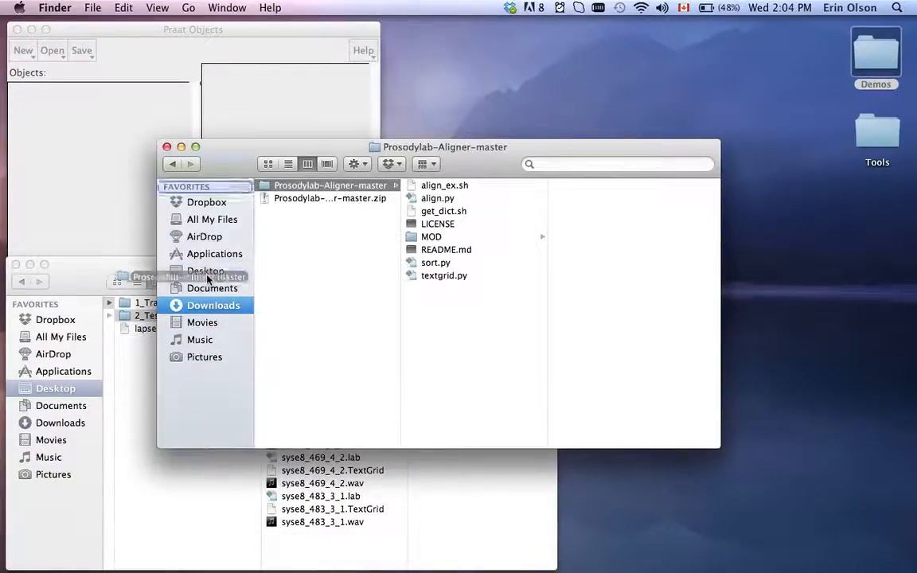
# Add the aligner folder to the Finder sidebar, then remove it from favourites.
pyautogui.click(206, 270)
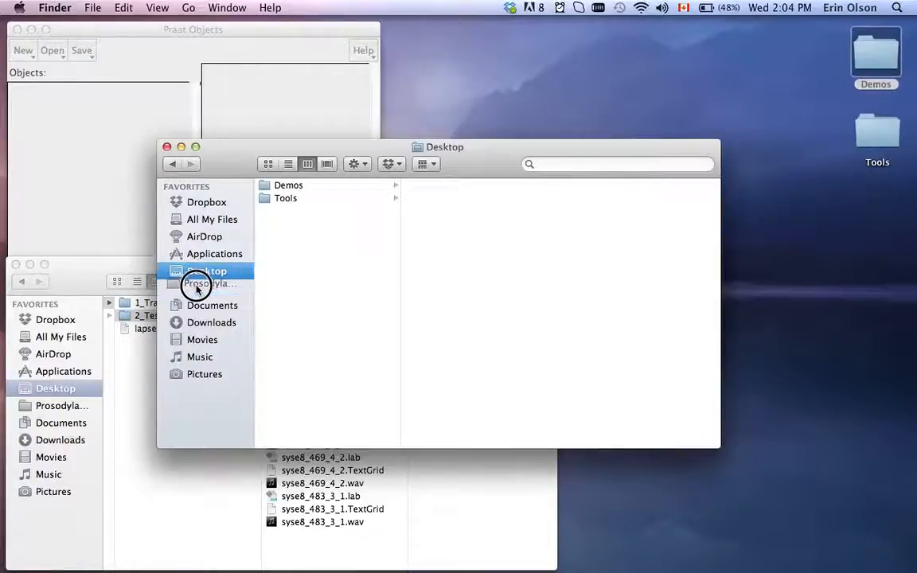
pyautogui.rightClick(205, 287)
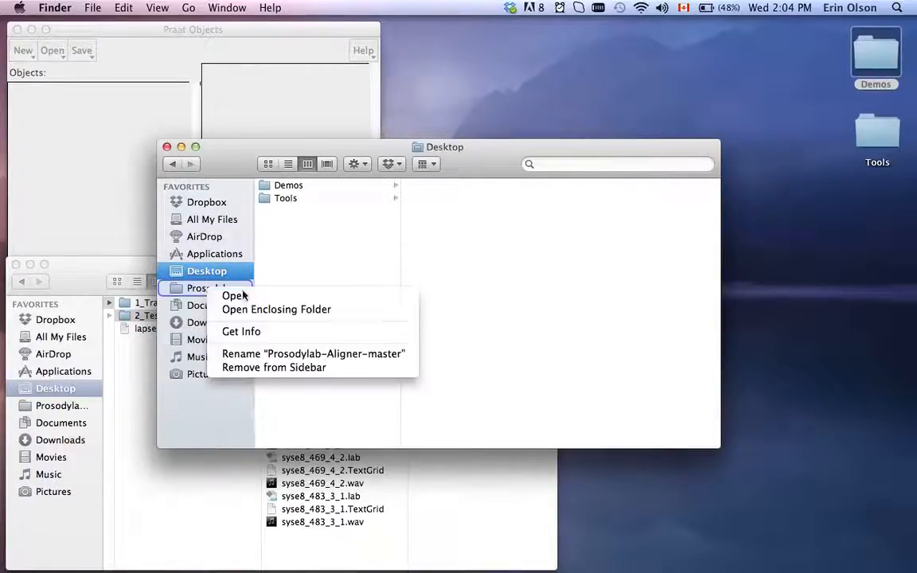
pyautogui.moveTo(266, 381)
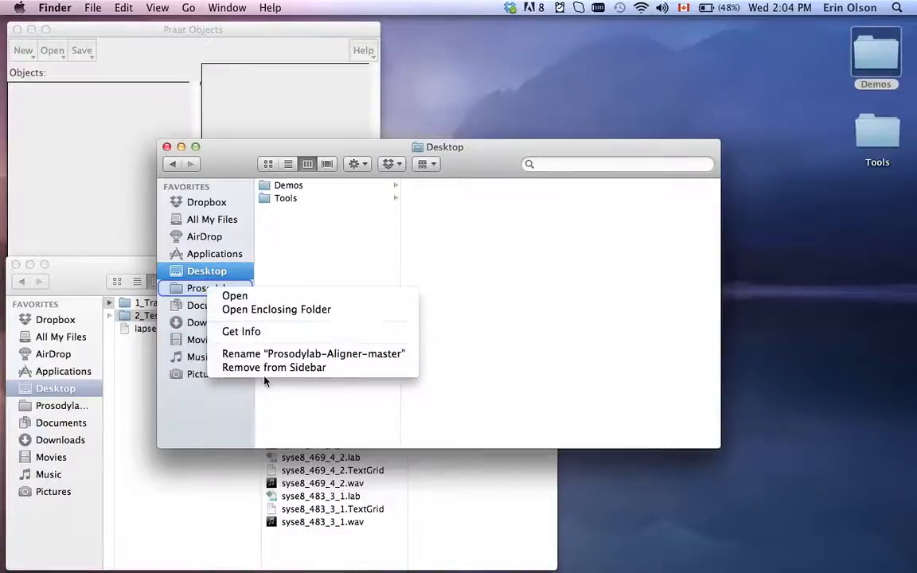
pyautogui.click(274, 367)
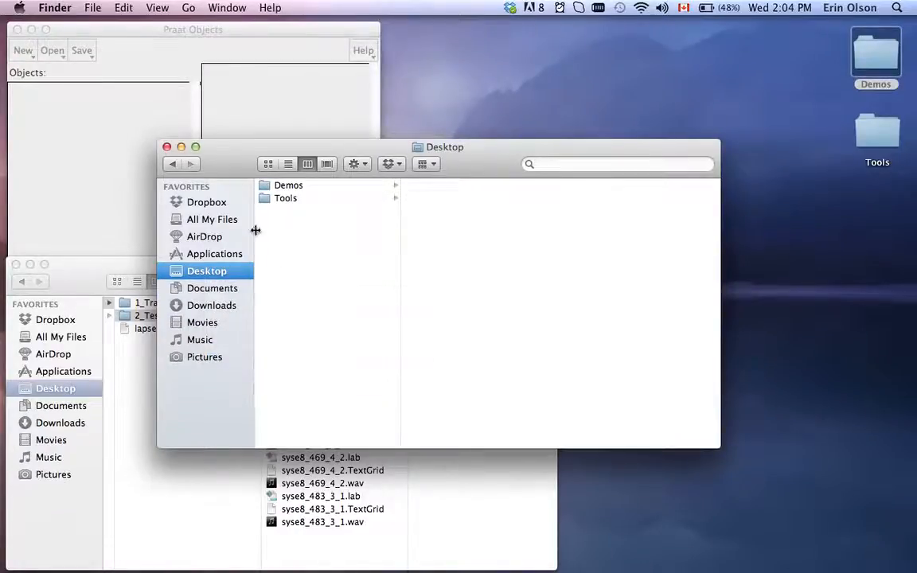
pyautogui.click(211, 287)
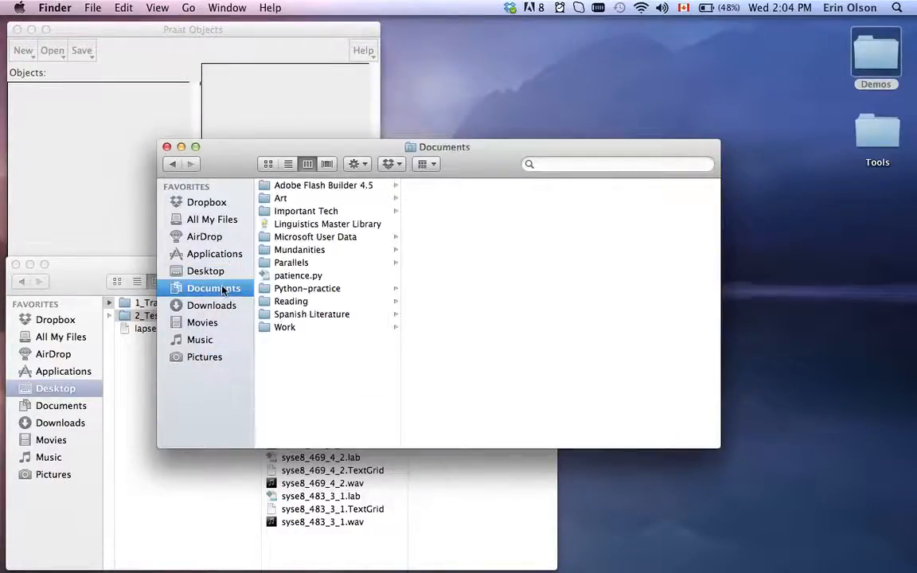
pyautogui.click(213, 304)
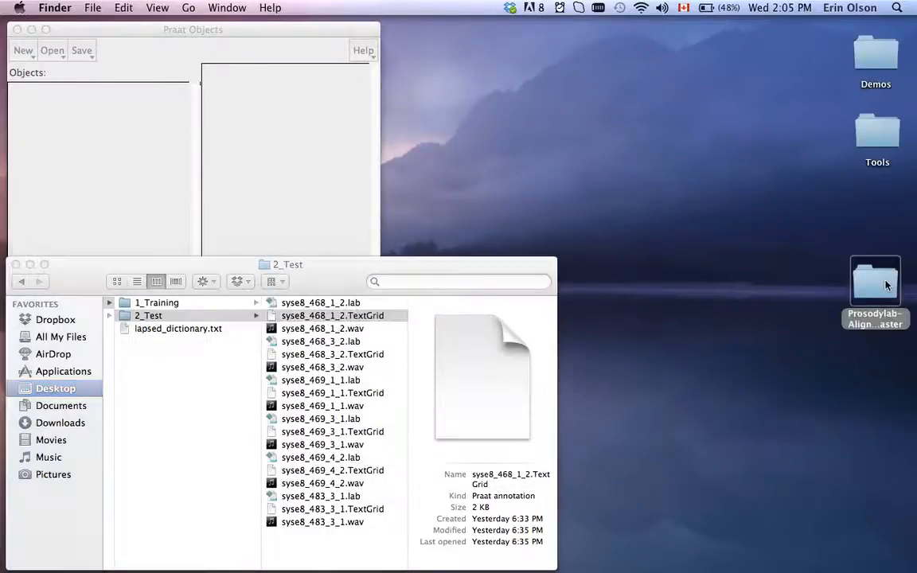
# Open Prosodylab-Aligner-master from the Desktop and centre its Finder window.
pyautogui.doubleClick(875, 282)
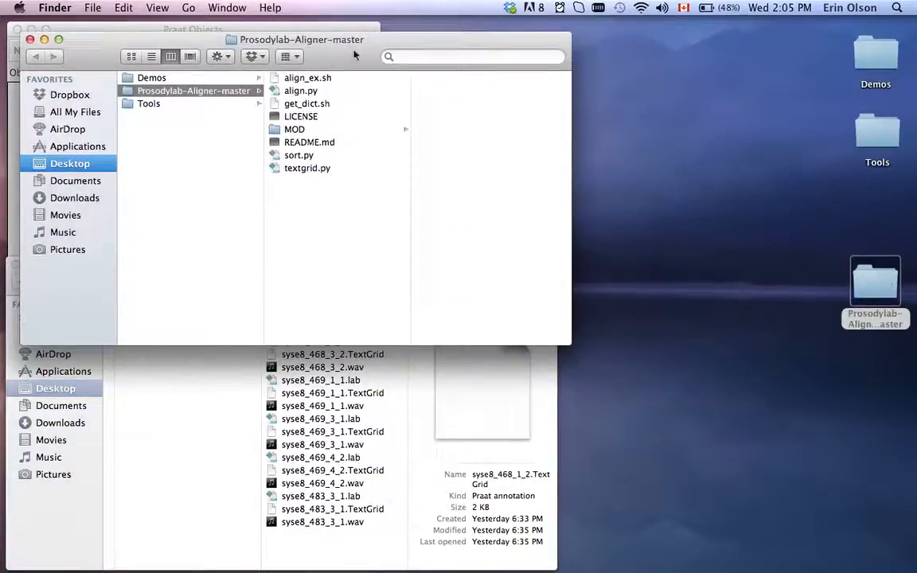
pyautogui.moveTo(302, 39); pyautogui.dragTo(541, 58)
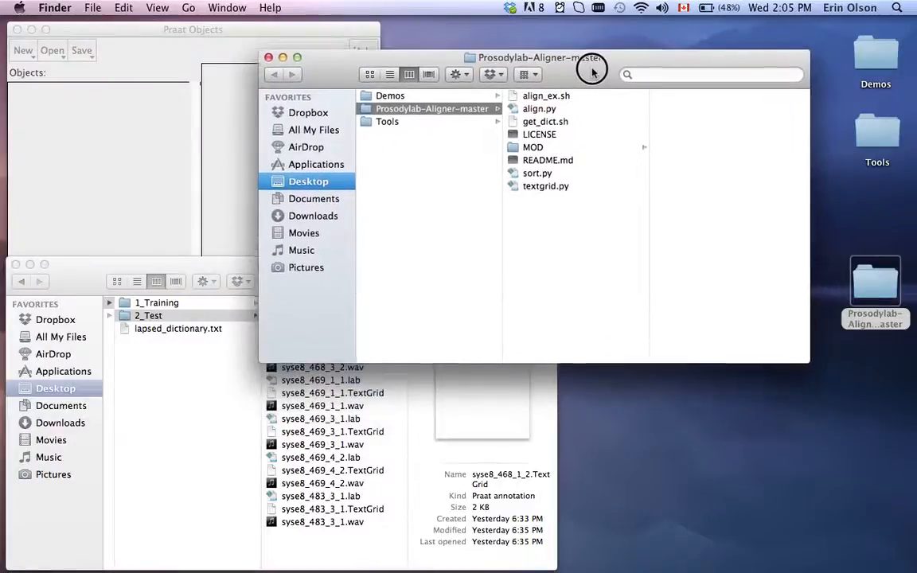
pyautogui.moveTo(541, 58); pyautogui.dragTo(424, 151)
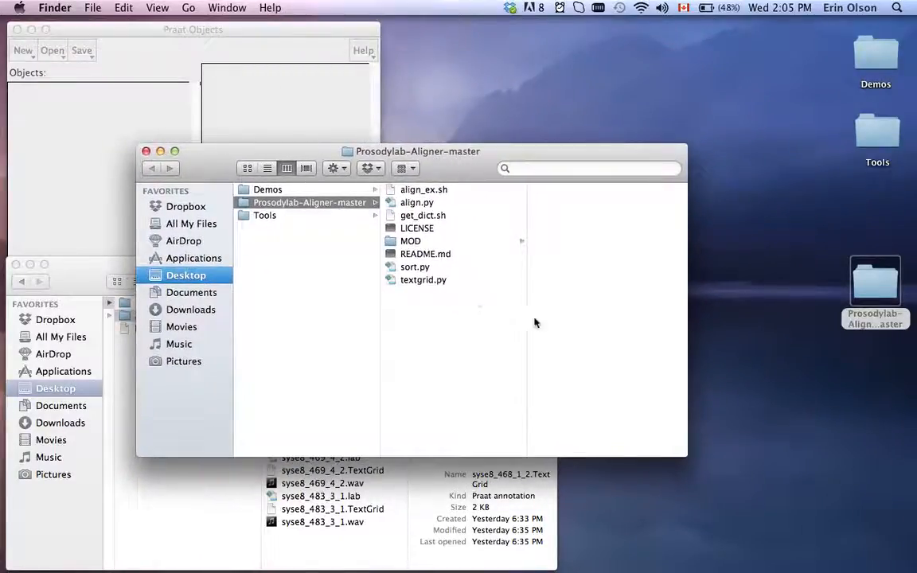
pyautogui.moveTo(632, 367)
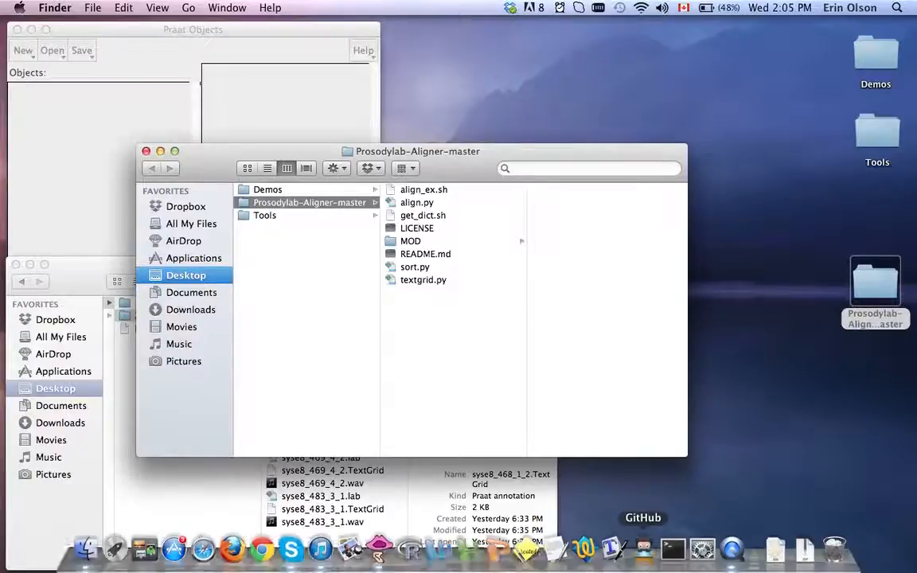
pyautogui.moveTo(672, 548)
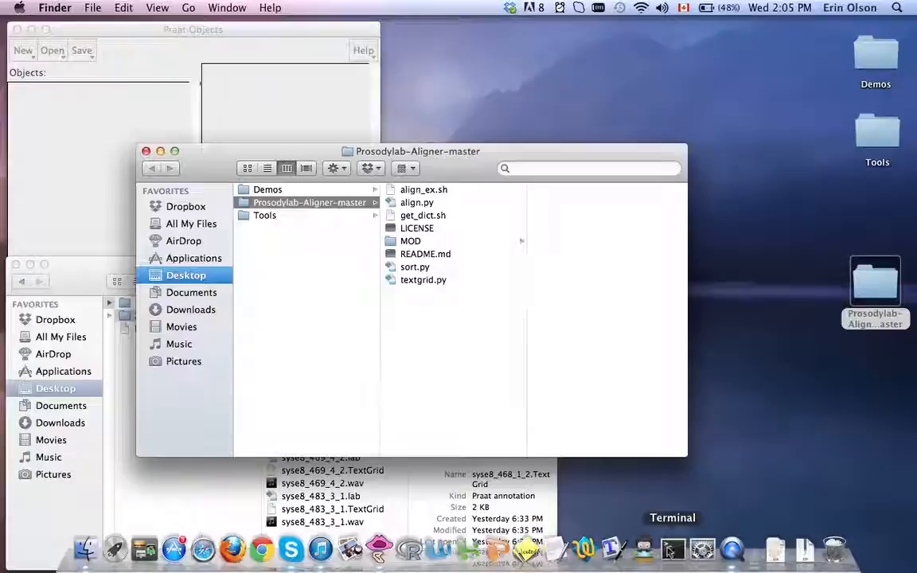
# Launch Terminal from the Dock and dismiss the Launchpad overlay.
pyautogui.click(115, 548)
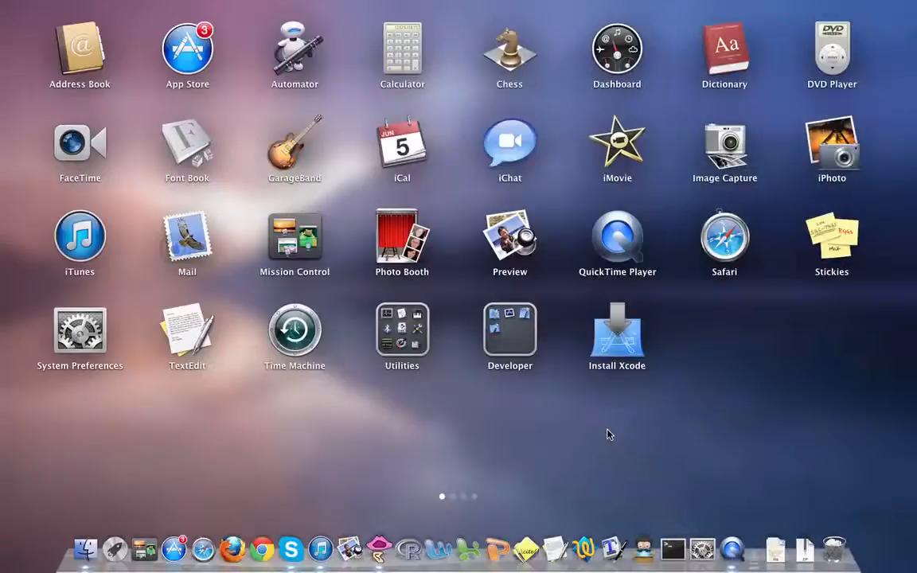
pyautogui.click(402, 334)
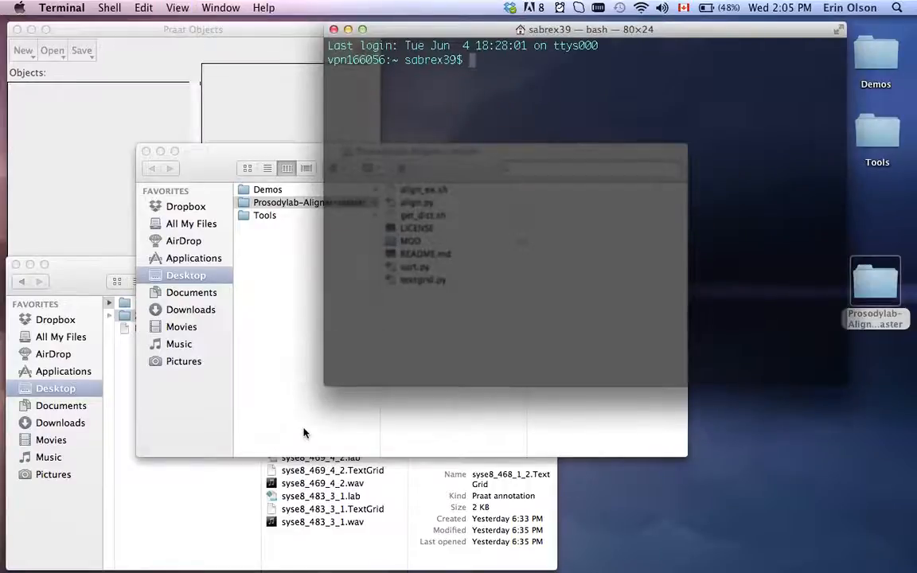
pyautogui.moveTo(406, 398)
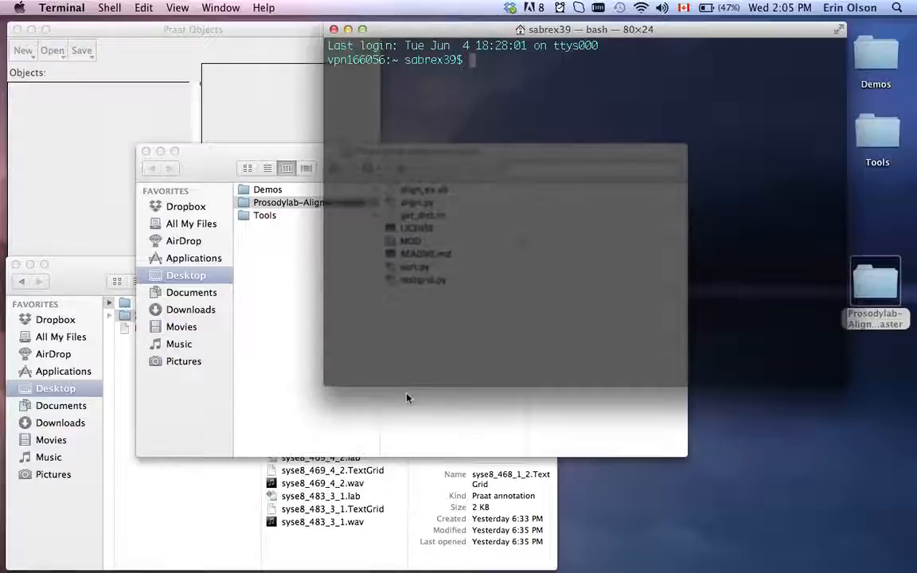
# Enter cd ~/Desktop/Prosodylab-Aligner-master/, correcting a mistyped path along the way.
pyautogui.write('cd')
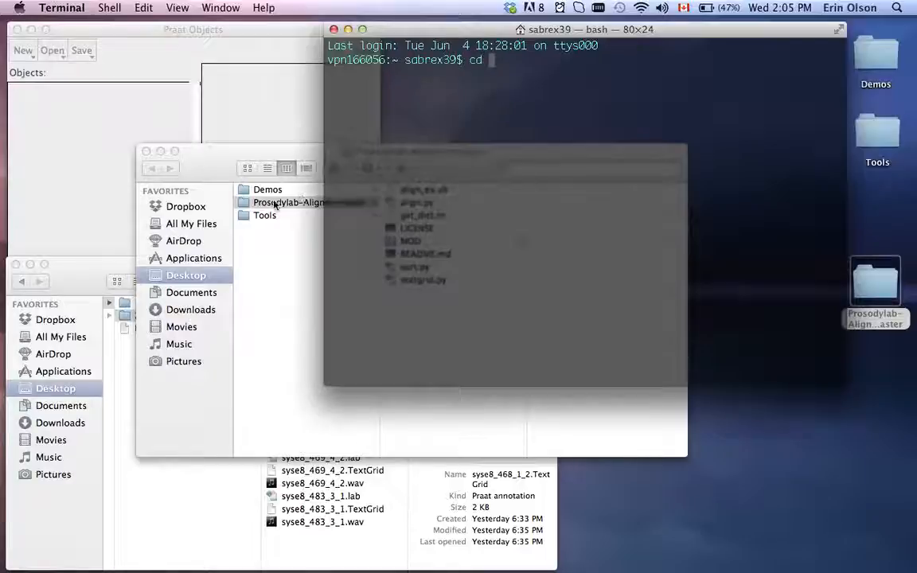
pyautogui.write('/D')
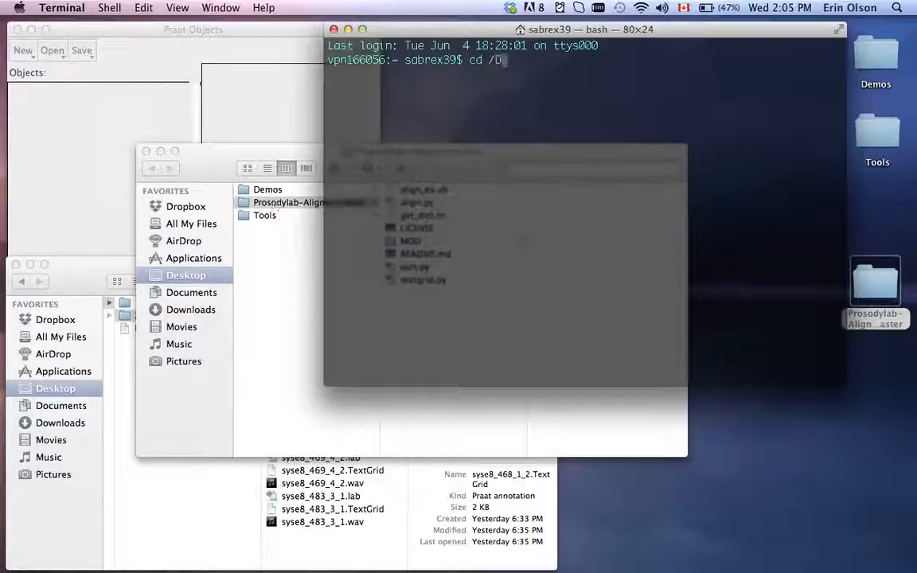
pyautogui.write('esk')
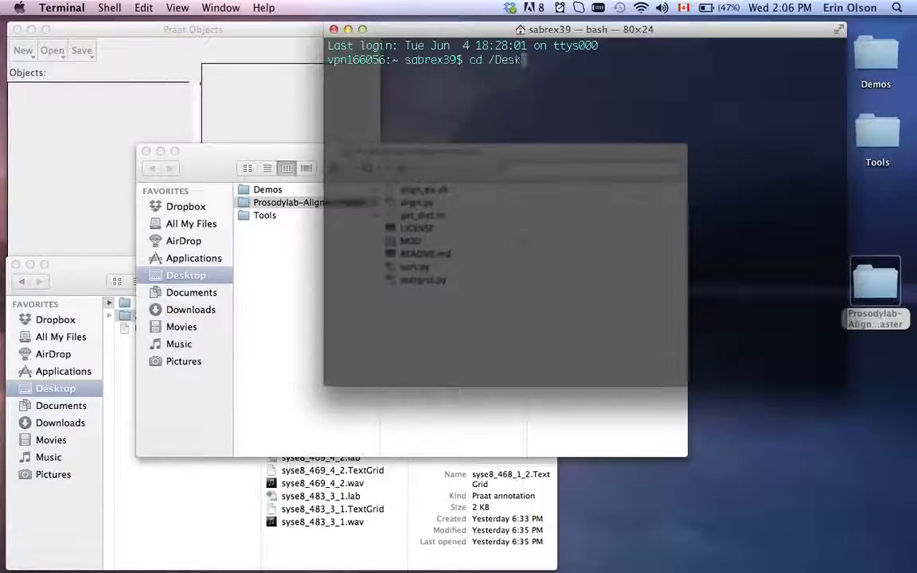
pyautogui.write('top/')
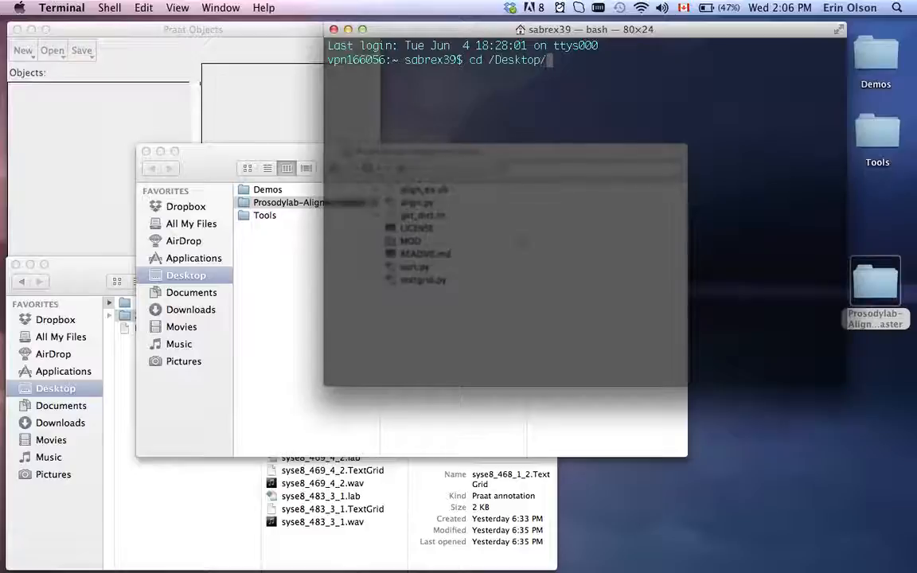
pyautogui.write('Pro')
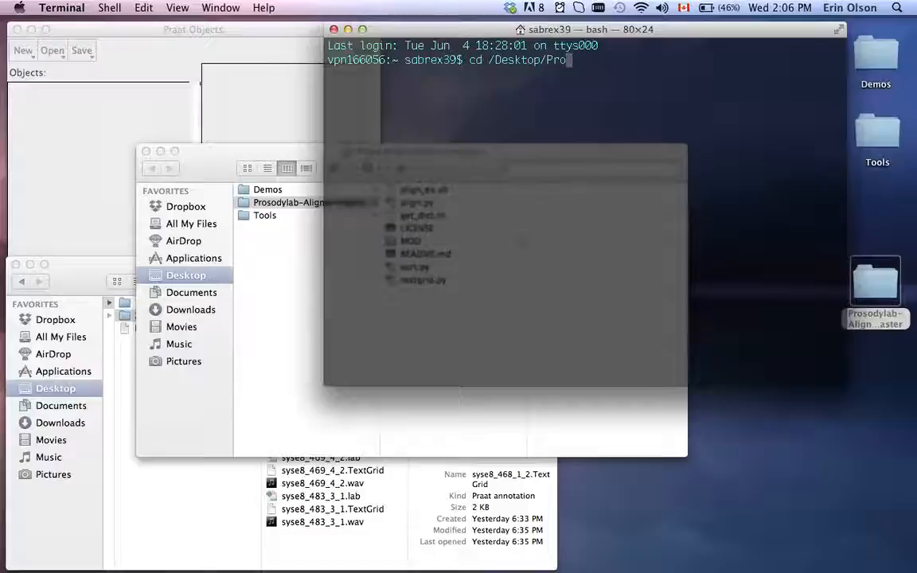
pyautogui.press('backspace')
pyautogui.write('cd ~/')
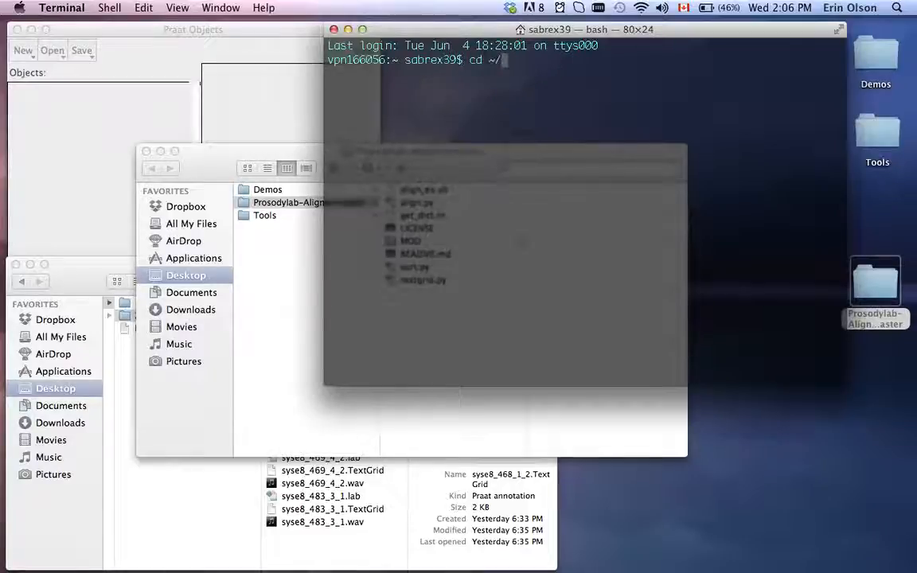
pyautogui.write('Desktop/Prosodylab-Aligner-master/')
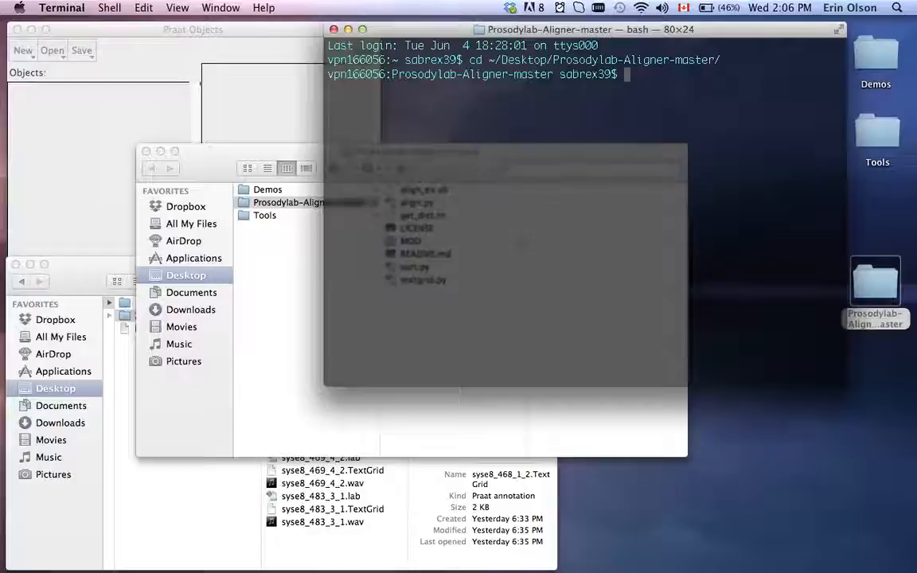
# Run ./get_dict.sh to fetch dictionary.txt, then select the downloaded file.
pyautogui.write('./')
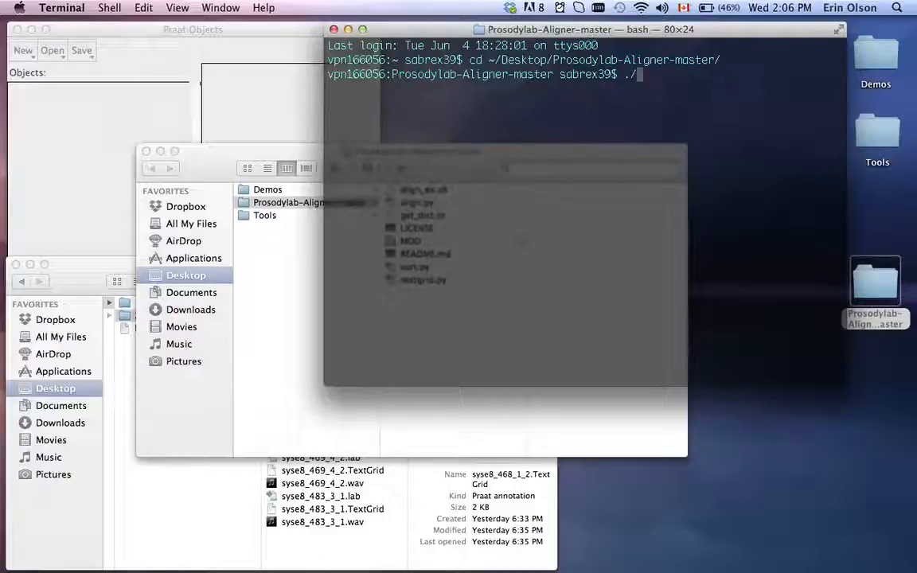
pyautogui.write('get_dict.sh')
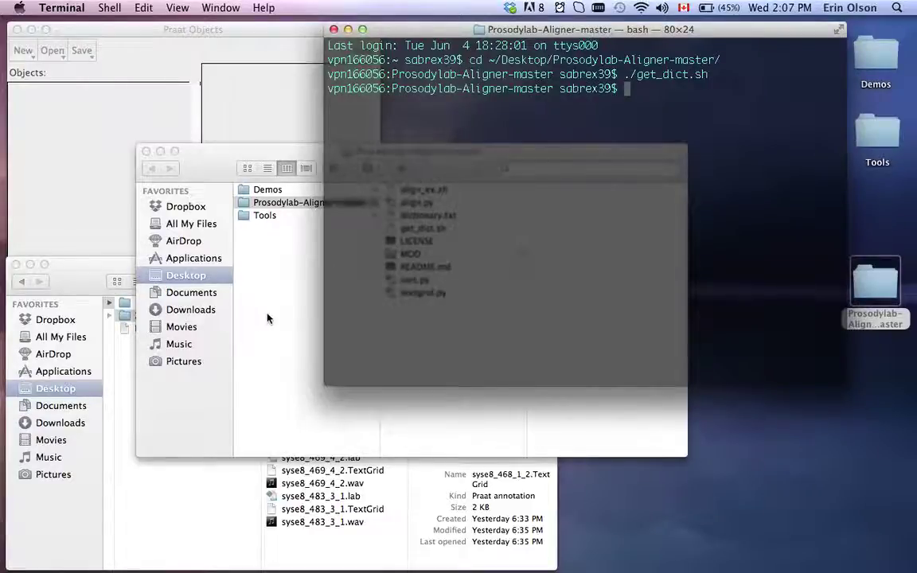
pyautogui.click(428, 215)
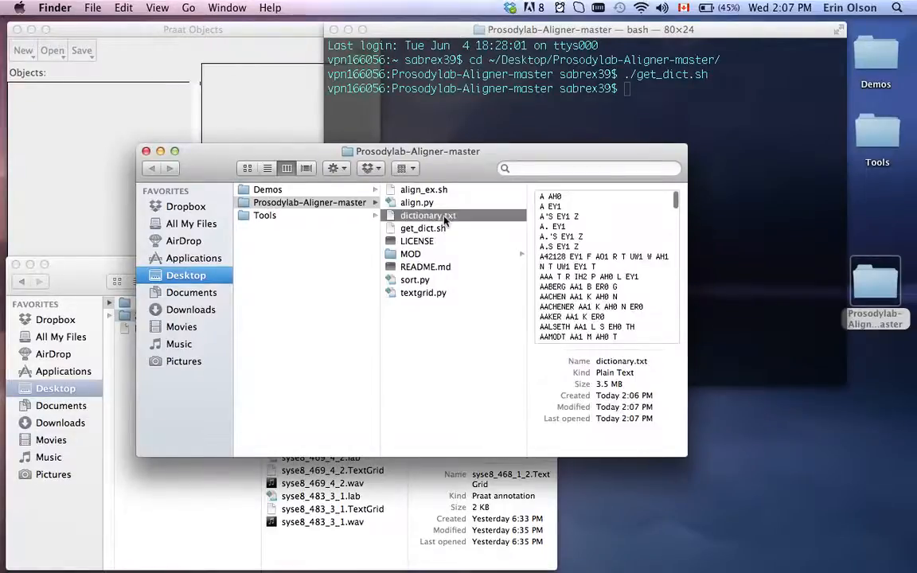
pyautogui.rightClick(428, 214)
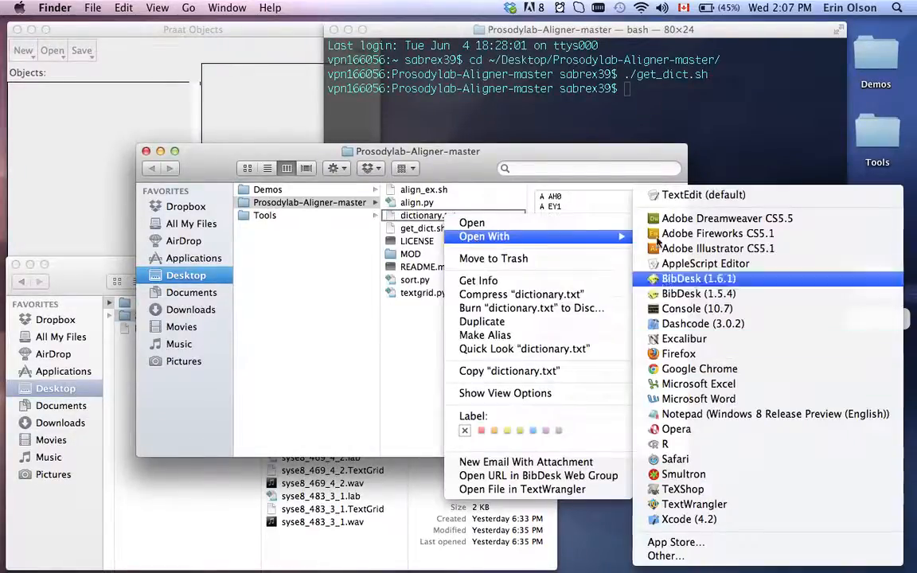
pyautogui.click(703, 194)
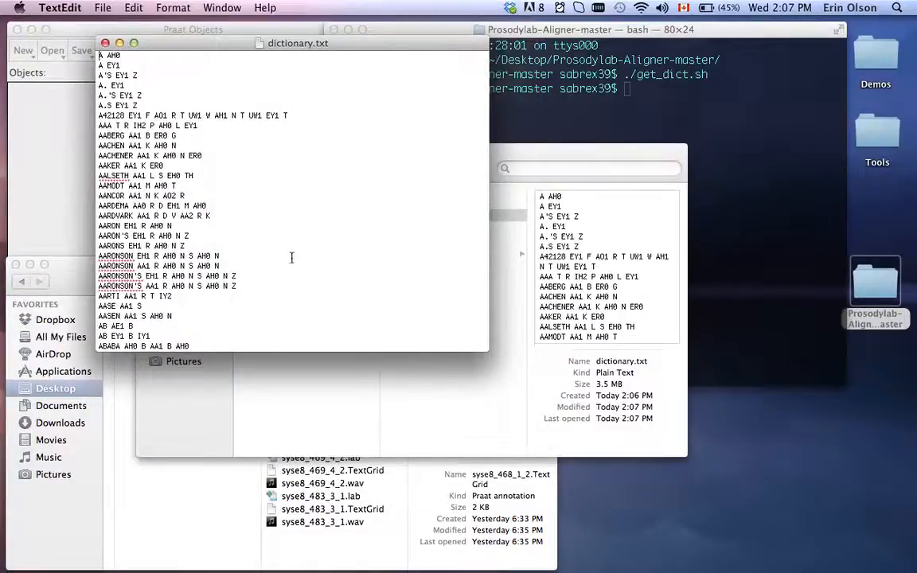
pyautogui.scroll(-3)
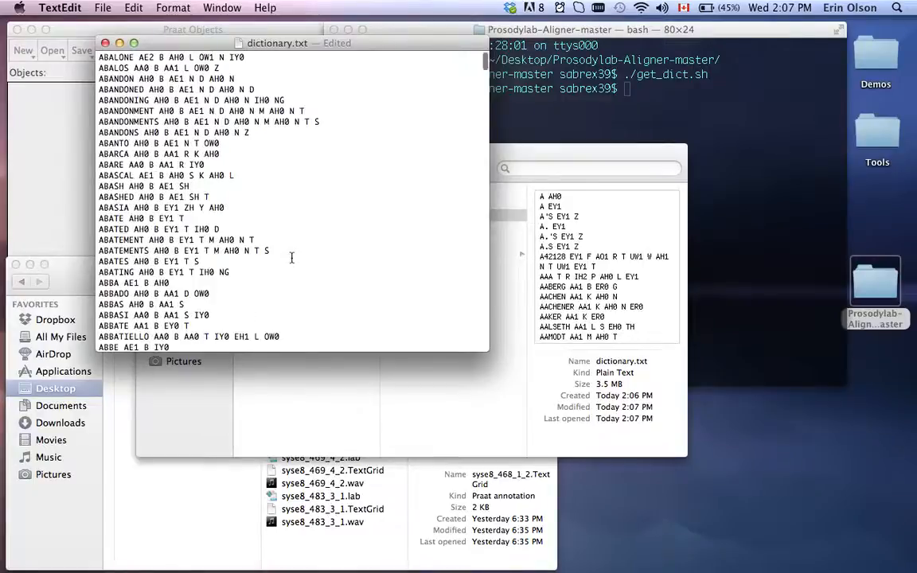
pyautogui.scroll(3)
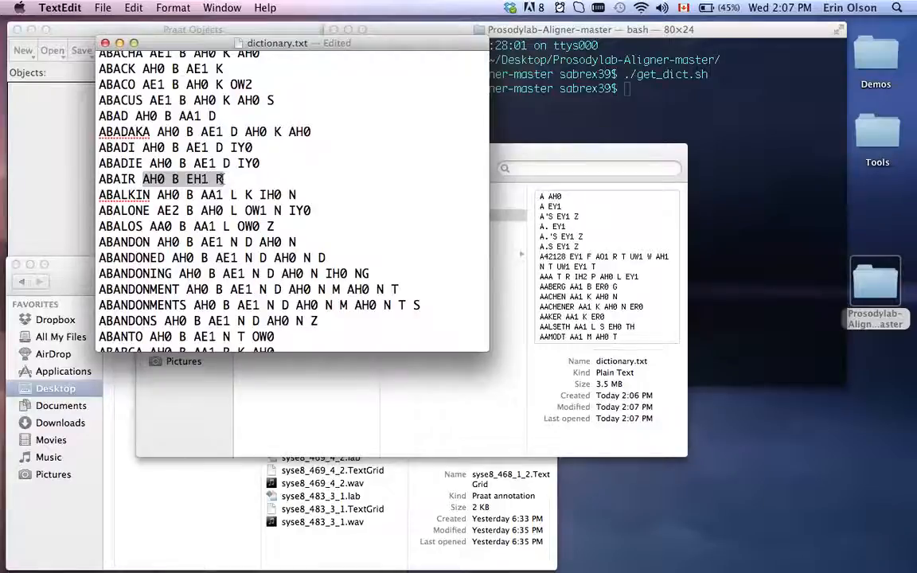
pyautogui.moveTo(443, 136)
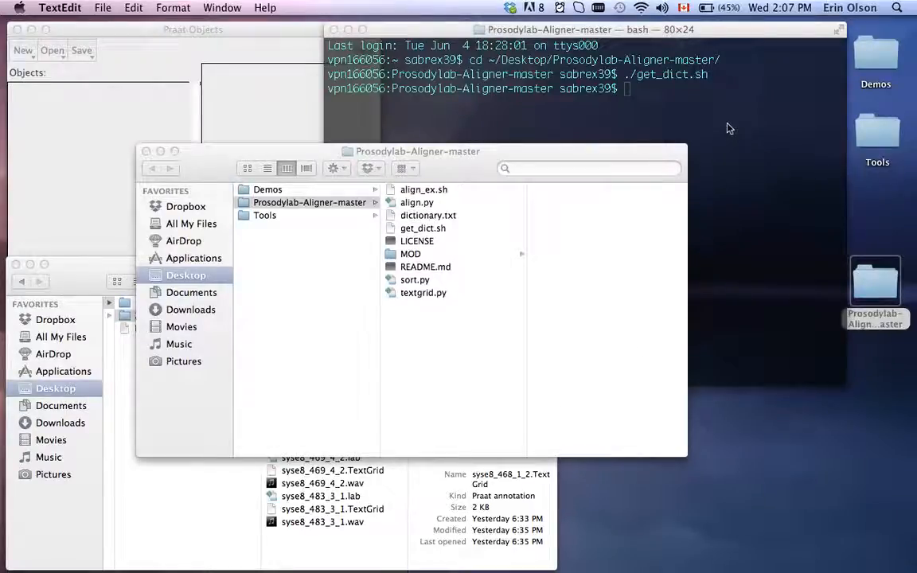
# Return to Terminal and type ./align.py at the prompt without running it.
pyautogui.click(557, 72)
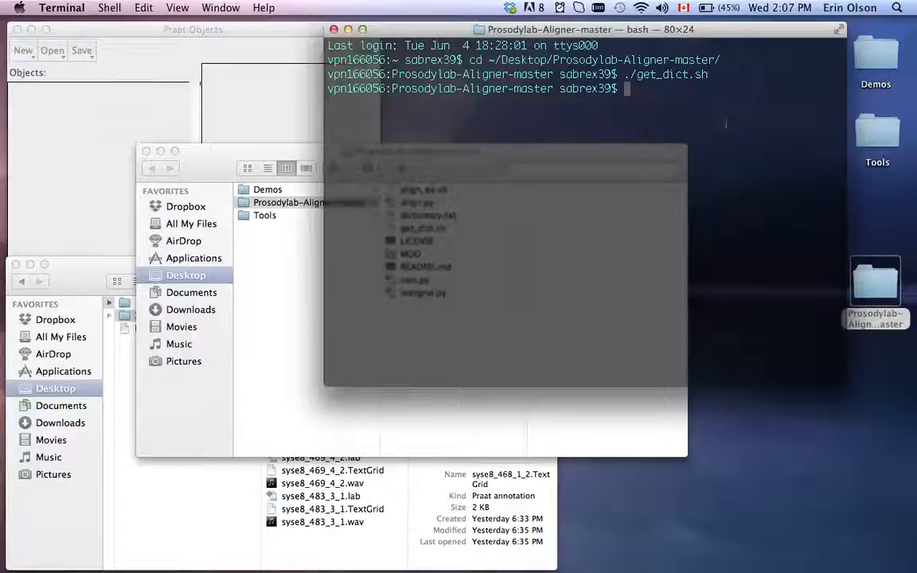
pyautogui.write('/')
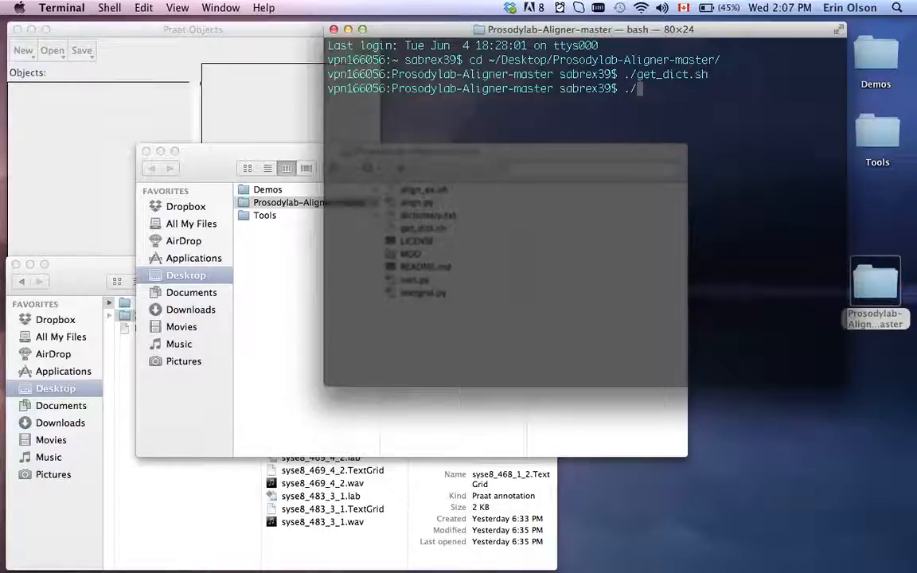
pyautogui.write('align.py')
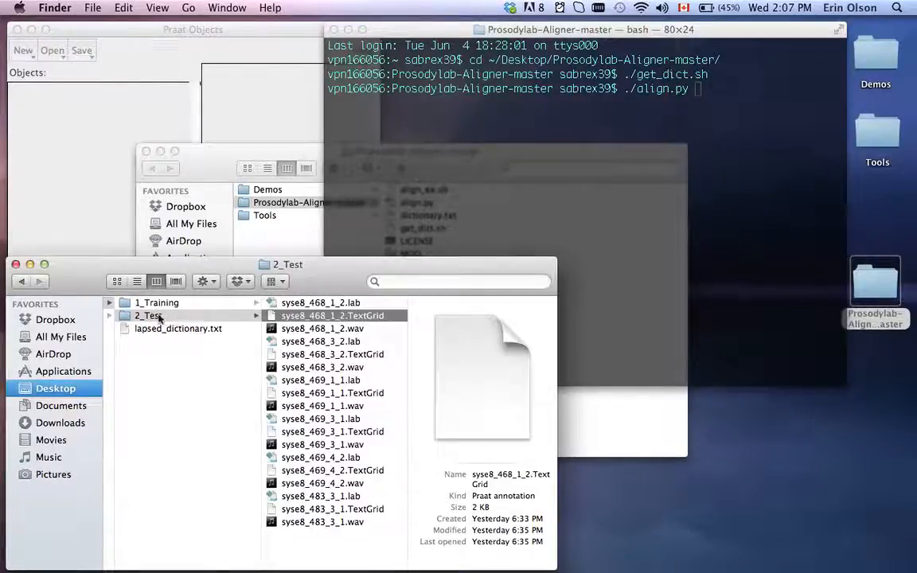
# Open the 2_Test folder and select its old TextGrid files for removal.
pyautogui.click(332, 354)
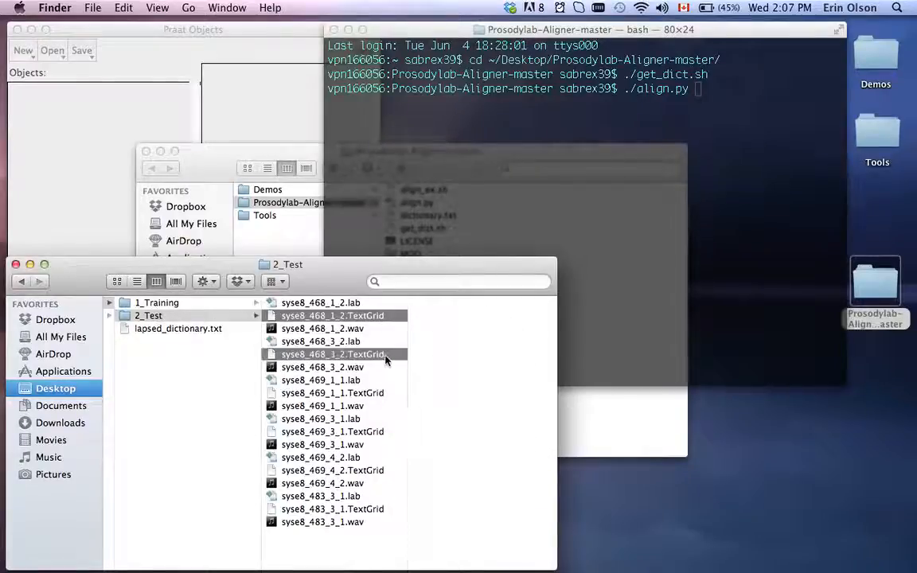
pyautogui.click(332, 392)
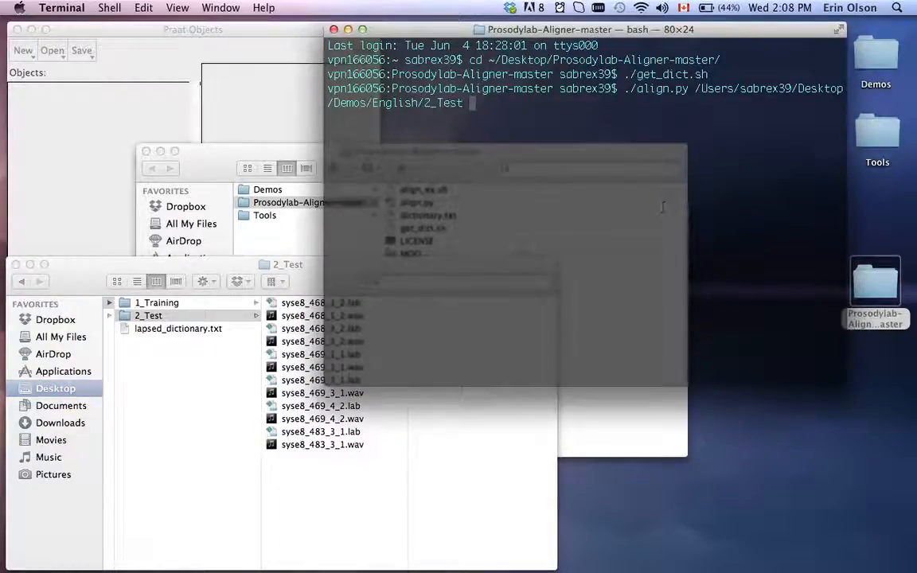
# Run ./align.py on 2_Test until it reports 6 TextGrids and 'Alignment complete.'.
pyautogui.press('Return')
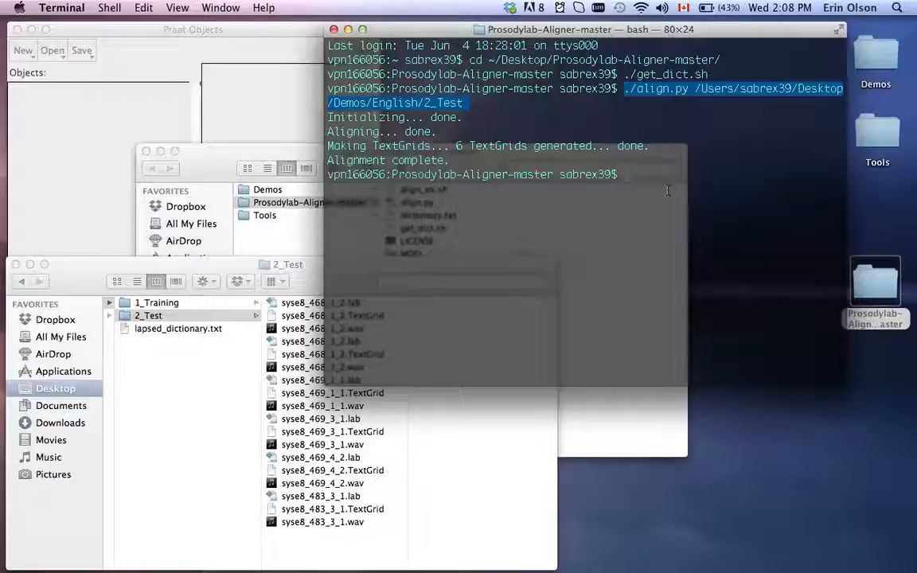
pyautogui.moveTo(199, 384)
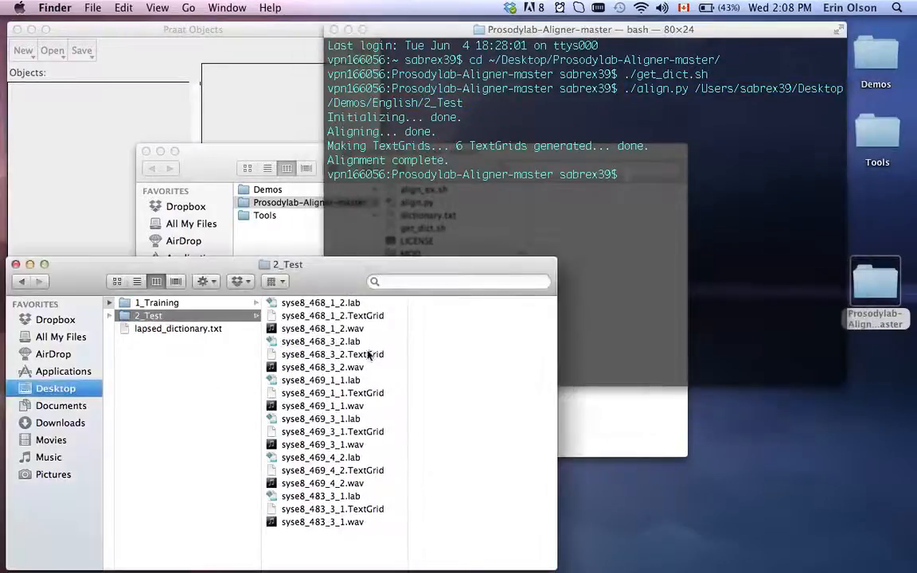
# View the syse8_468_3_2 TextGrid and select the A and FADED word intervals.
pyautogui.click(332, 354)
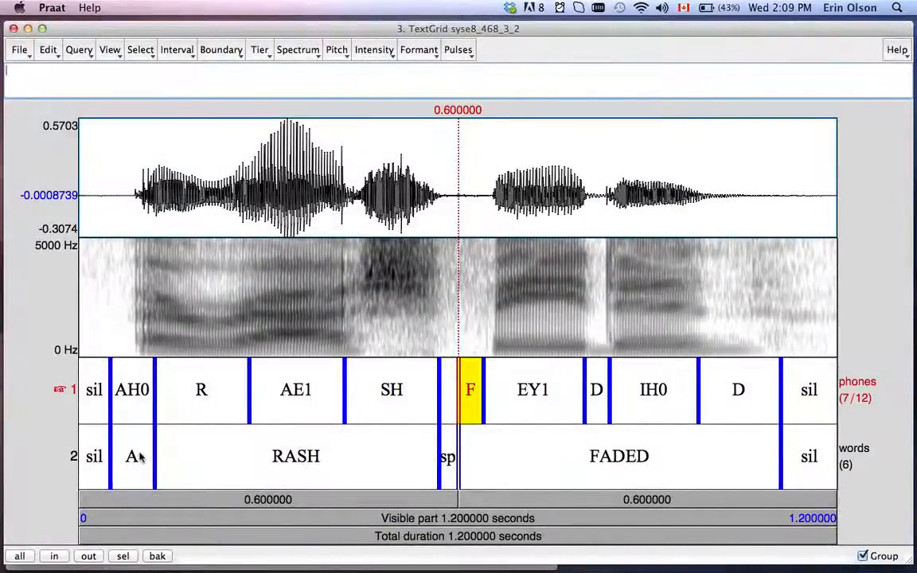
pyautogui.moveTo(142, 445)
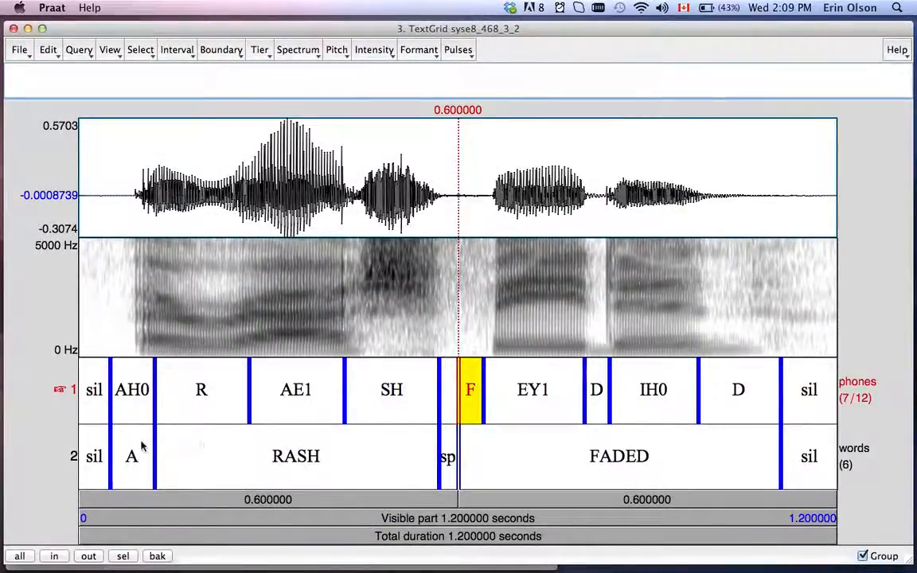
pyautogui.click(132, 456)
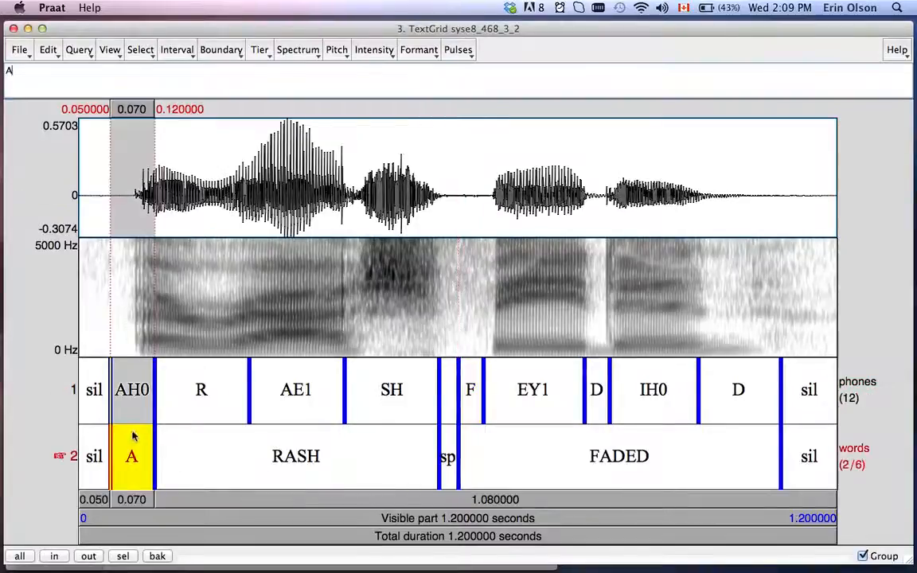
pyautogui.click(619, 456)
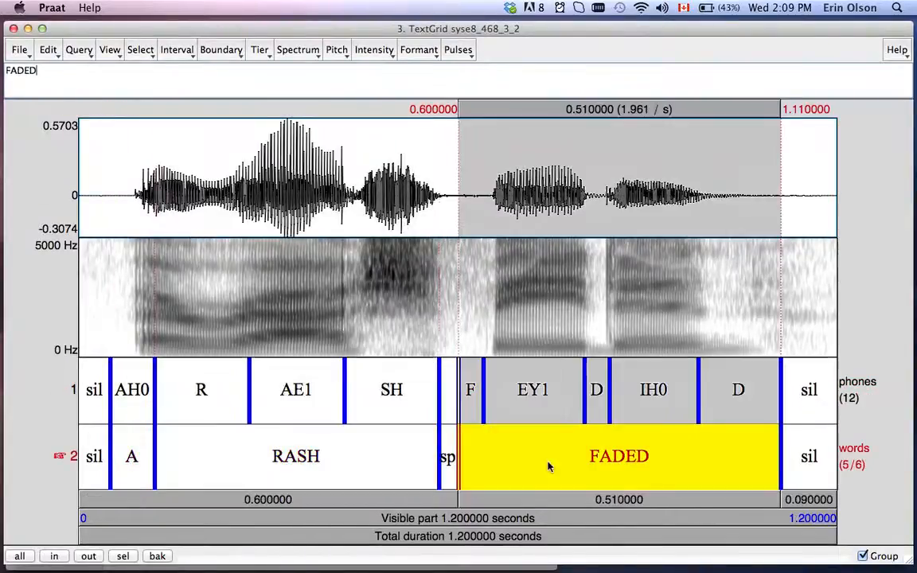
pyautogui.moveTo(283, 446)
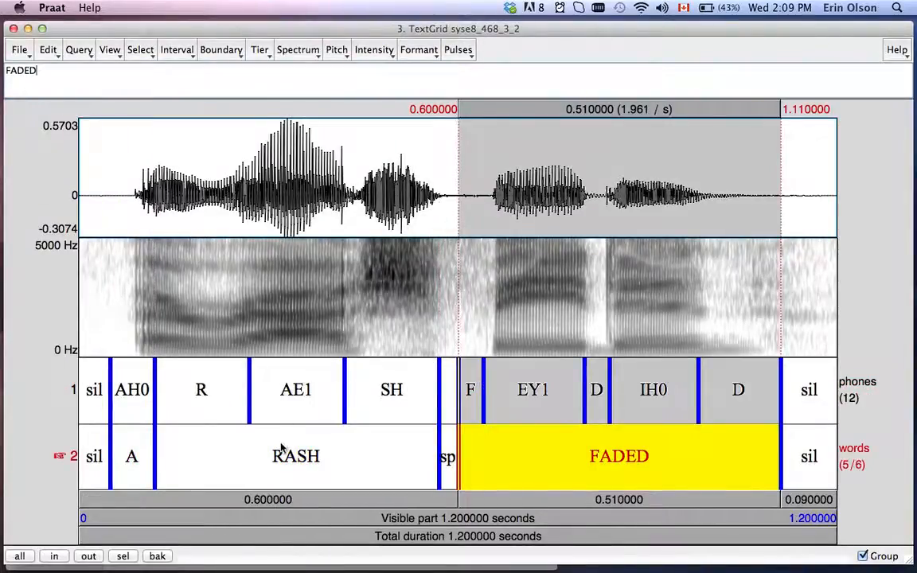
pyautogui.moveTo(237, 388)
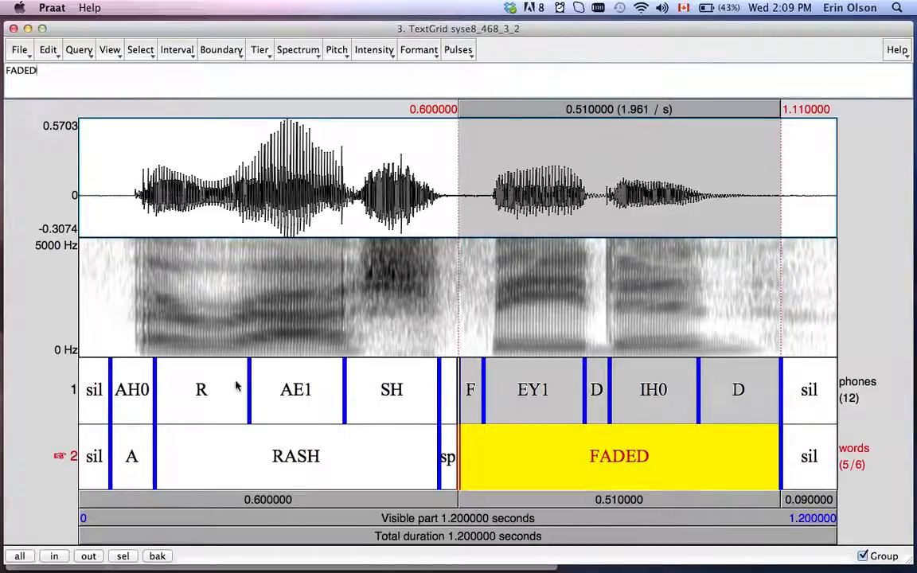
pyautogui.moveTo(547, 375)
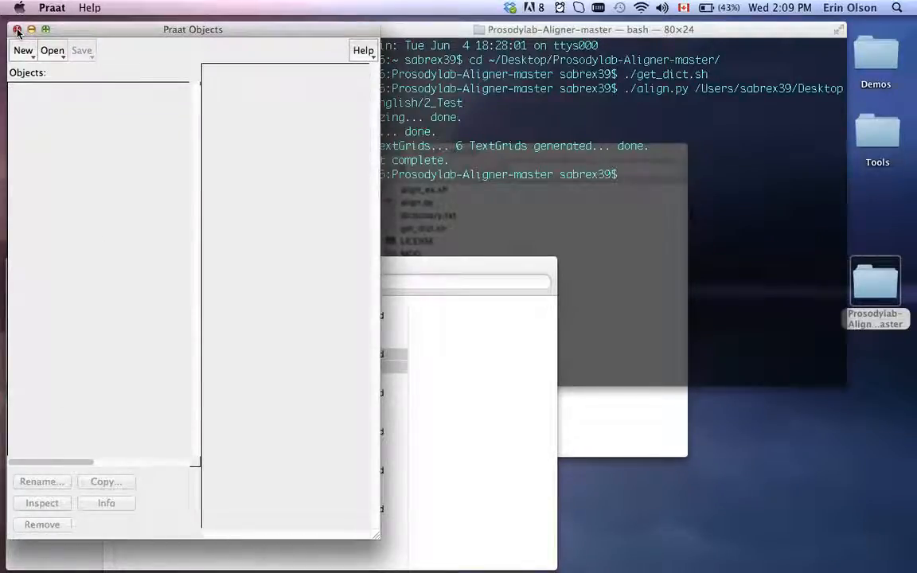
# Close Praat Objects and the aligner Finder windows, then check About This Mac (OS X 10.7.5).
pyautogui.click(17, 29)
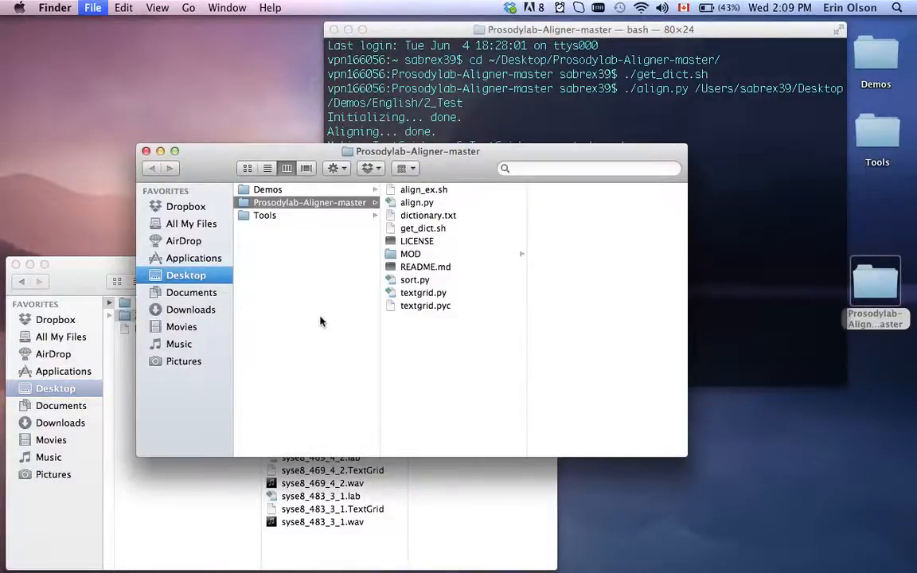
pyautogui.click(146, 152)
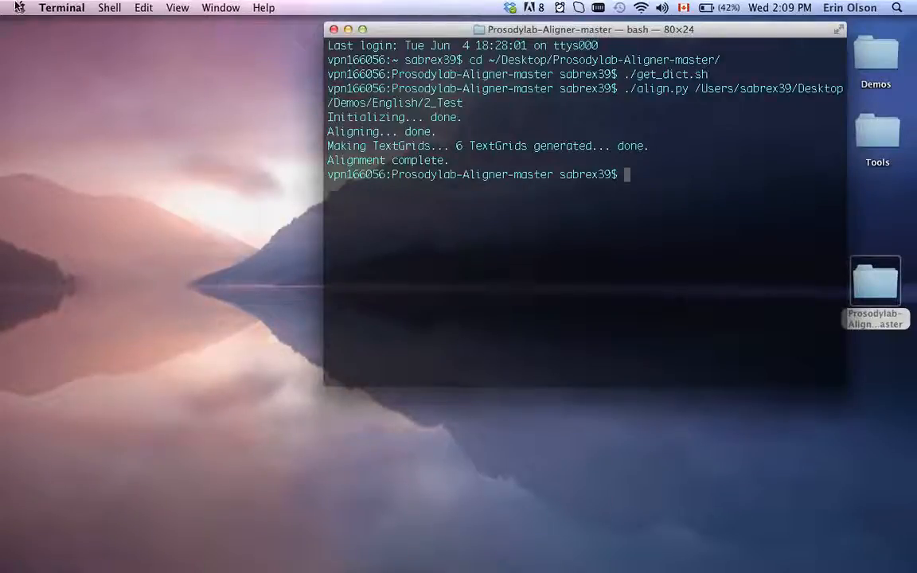
pyautogui.click(20, 7)
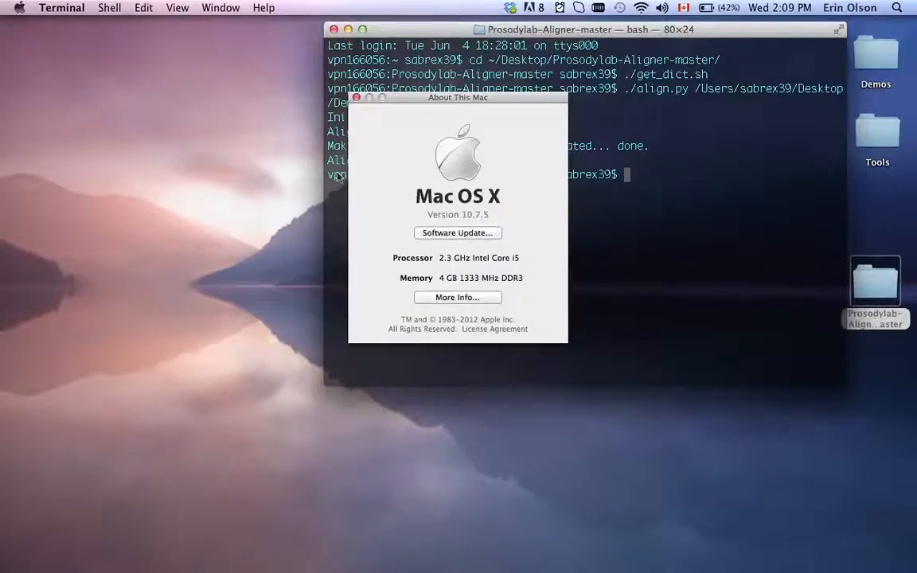
pyautogui.moveTo(356, 98)
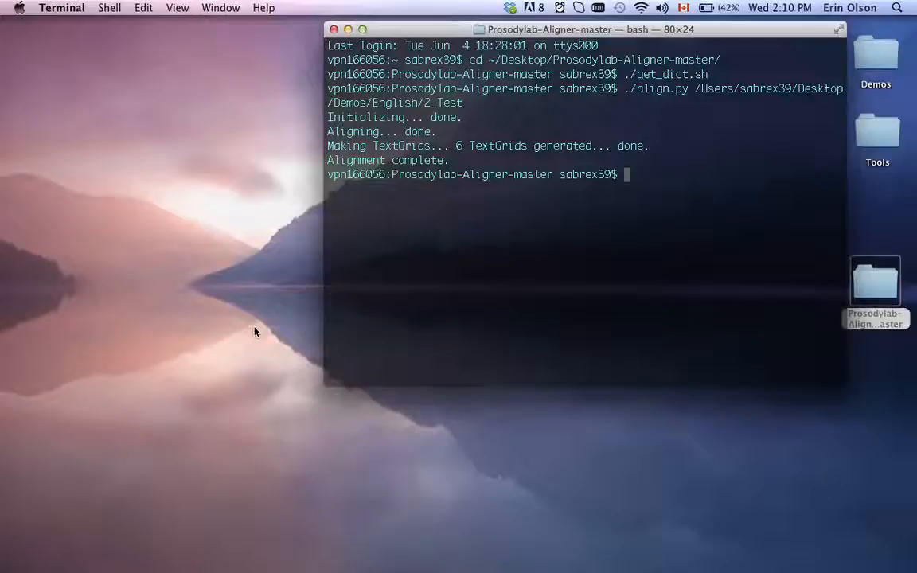
# Enter python -V in Terminal, which reports Python 2.7.1.
pyautogui.write('python -V')
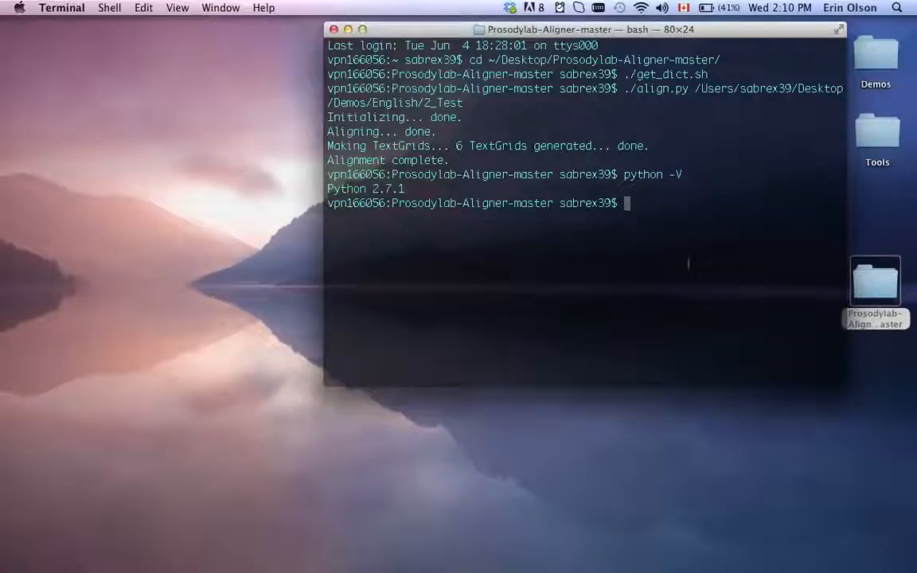
# Run python align.py on /Users/sabrex39/Desktop/Demos/English/2_Test, generating 6 TextGrids.
pyautogui.write('pyt')
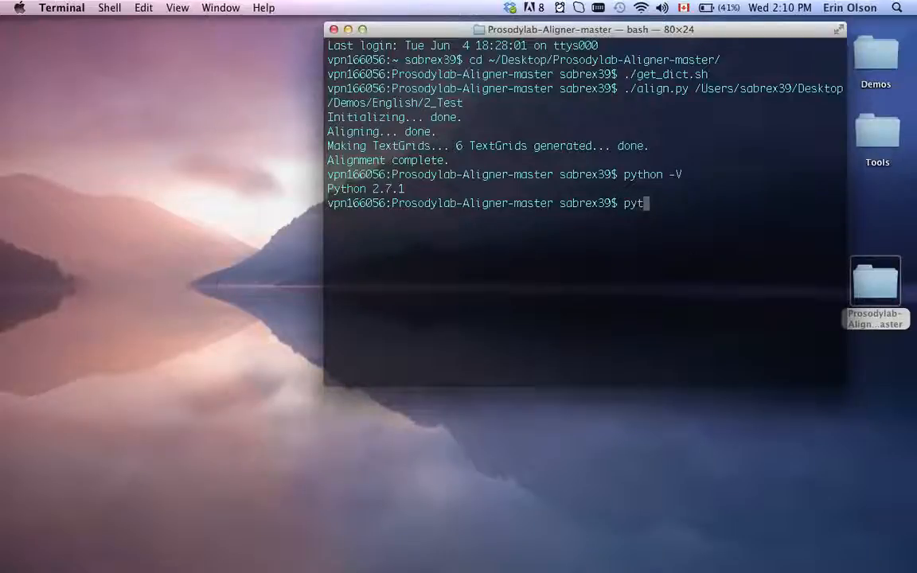
pyautogui.write('hon')
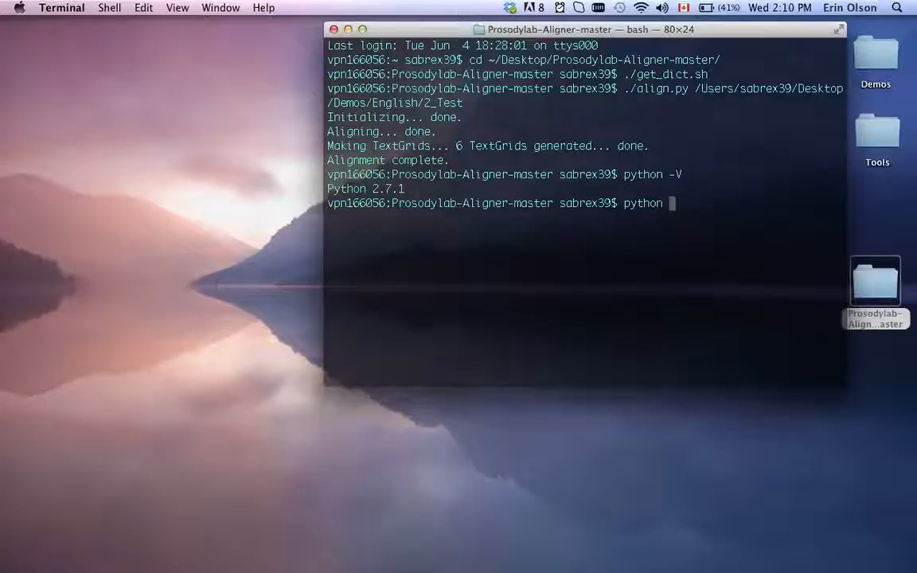
pyautogui.write('align.py')
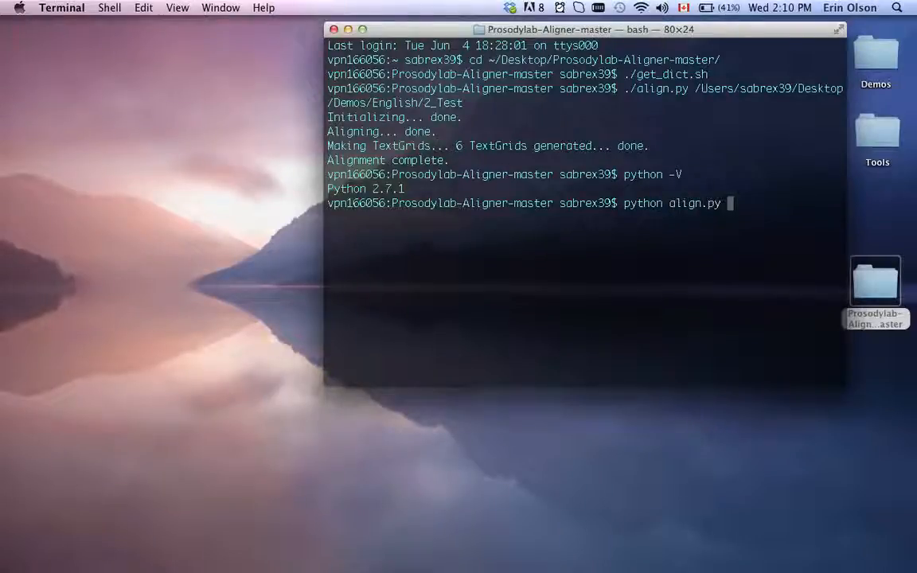
pyautogui.write('/Users')
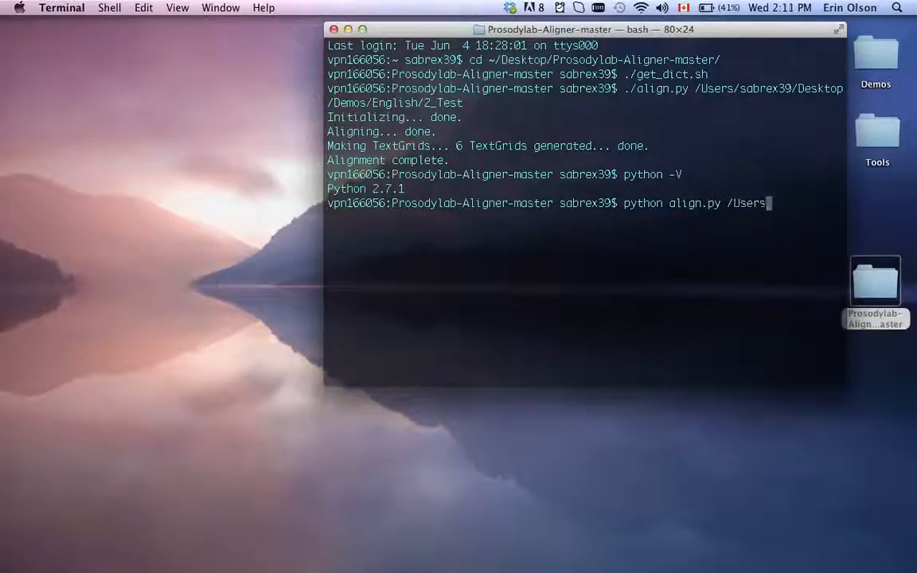
pyautogui.write('sabre39/Des')
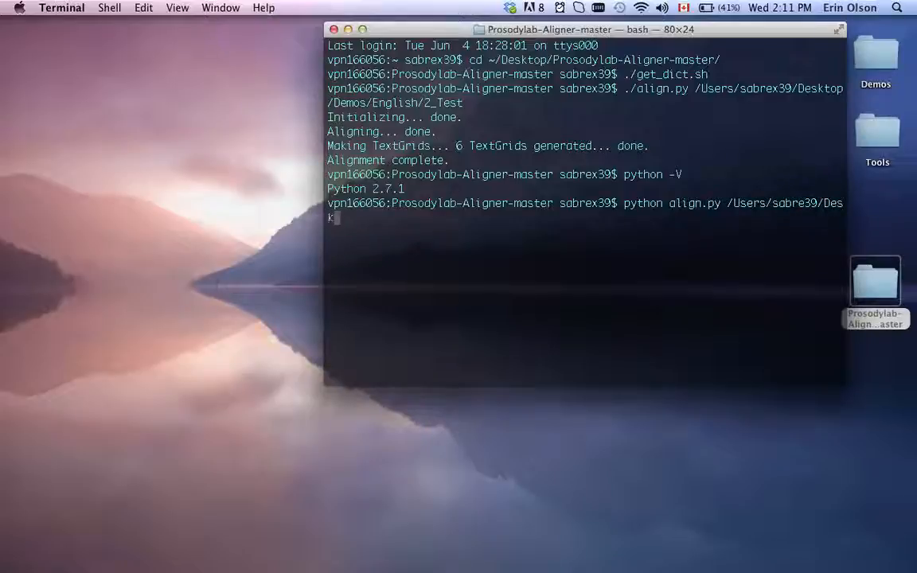
pyautogui.write('ktop')
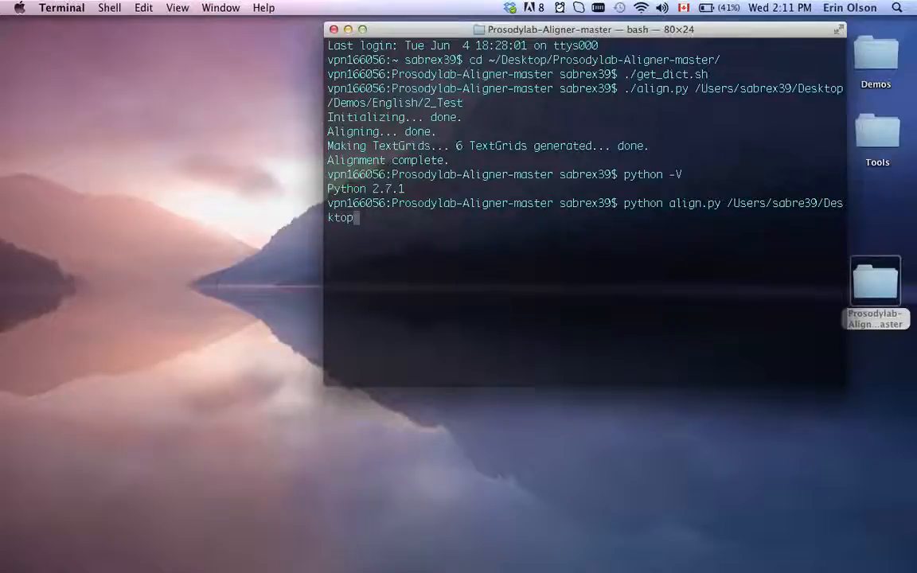
pyautogui.write('Demos/')
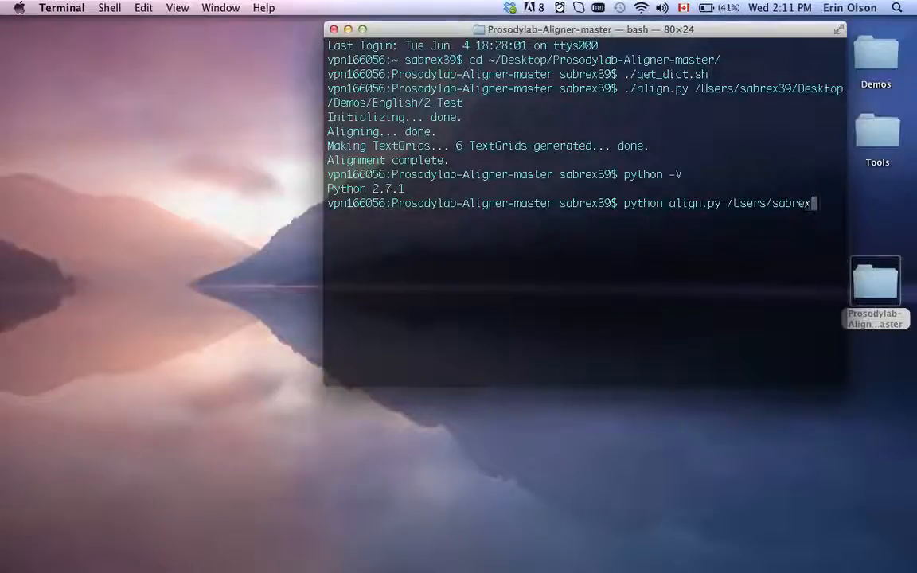
pyautogui.write('39/Desktop/')
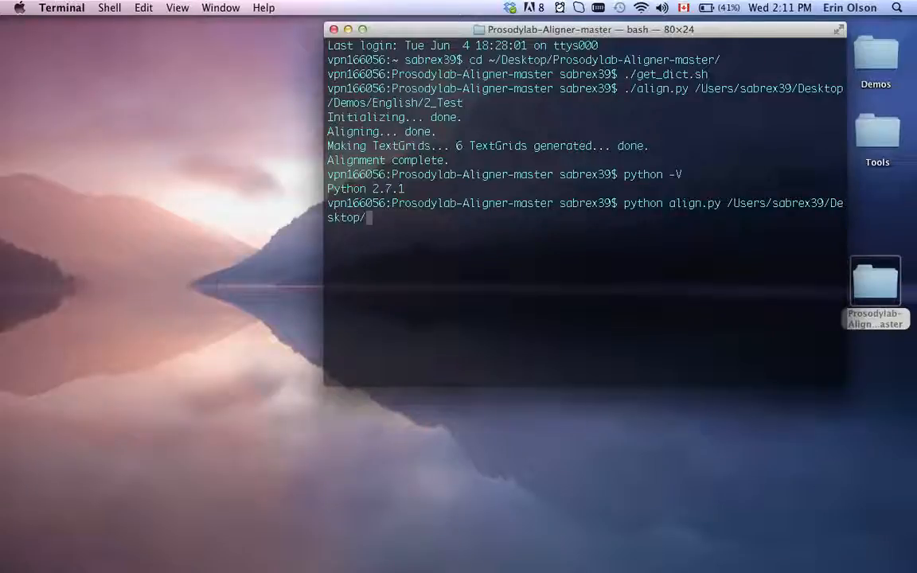
pyautogui.write('Demos/English/')
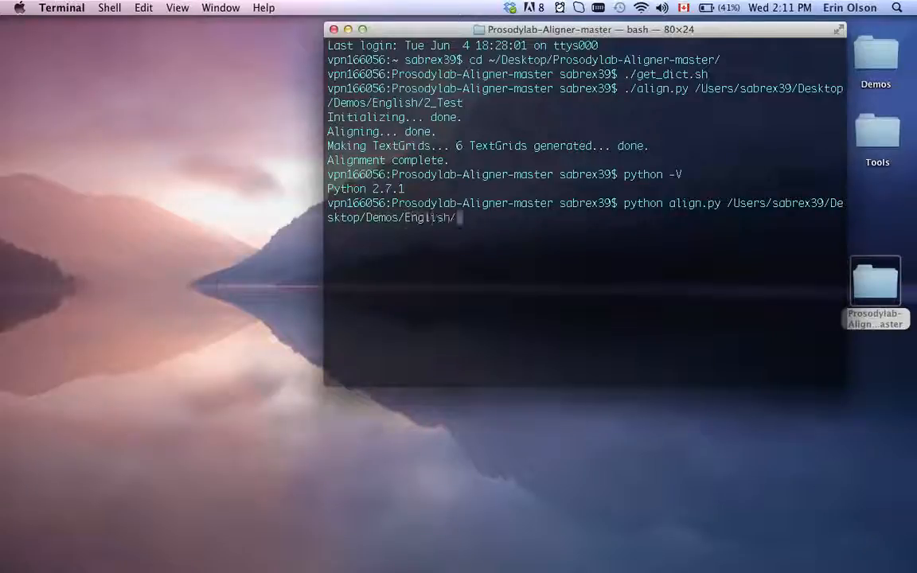
pyautogui.write('2_')
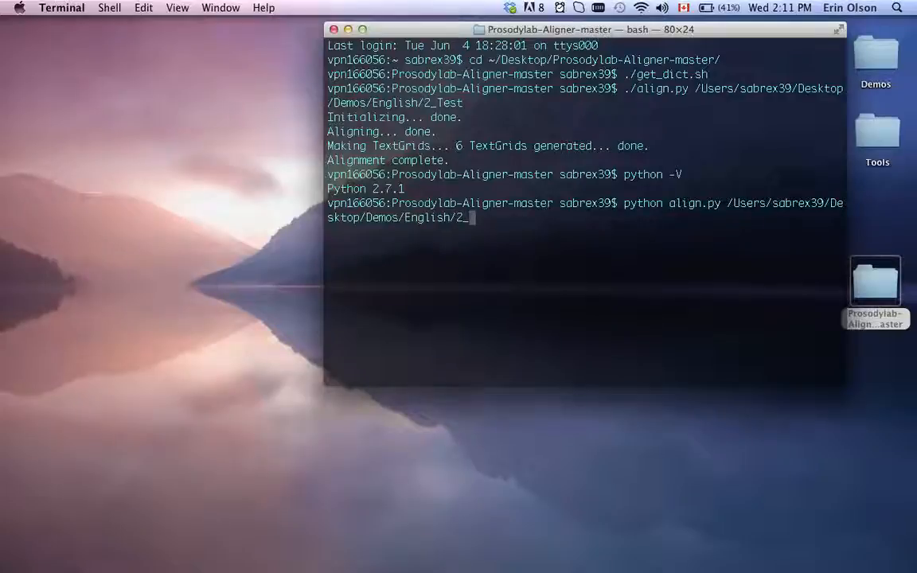
pyautogui.press('Return')
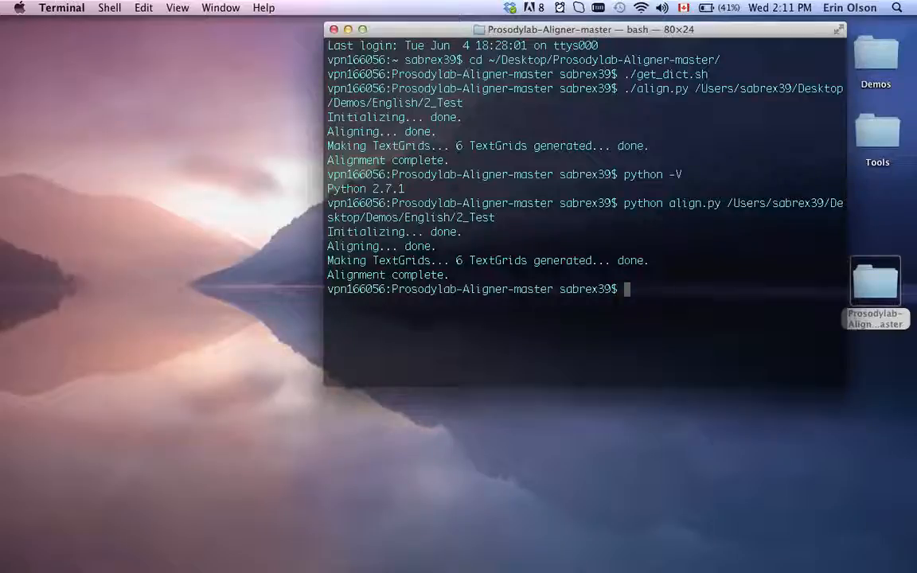
pyautogui.write('./alig')
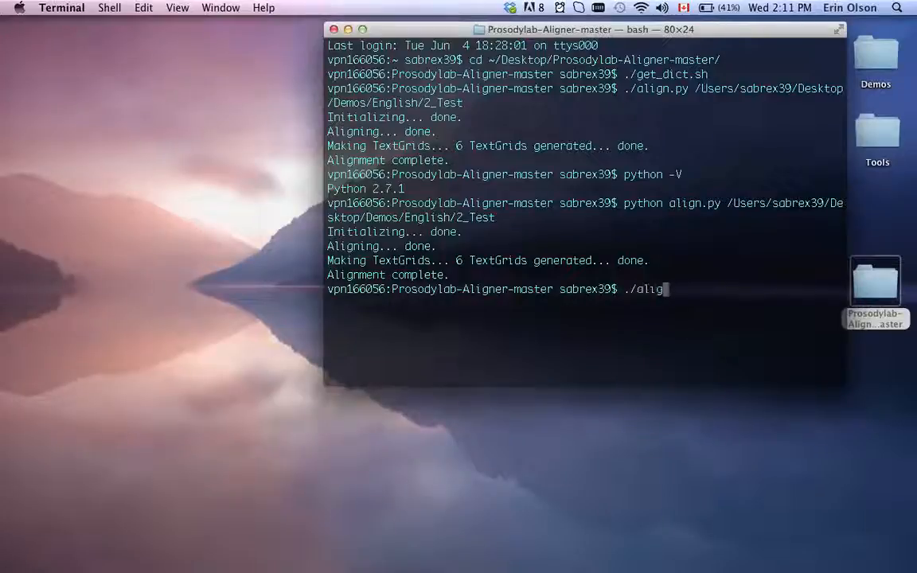
pyautogui.write('n.py')
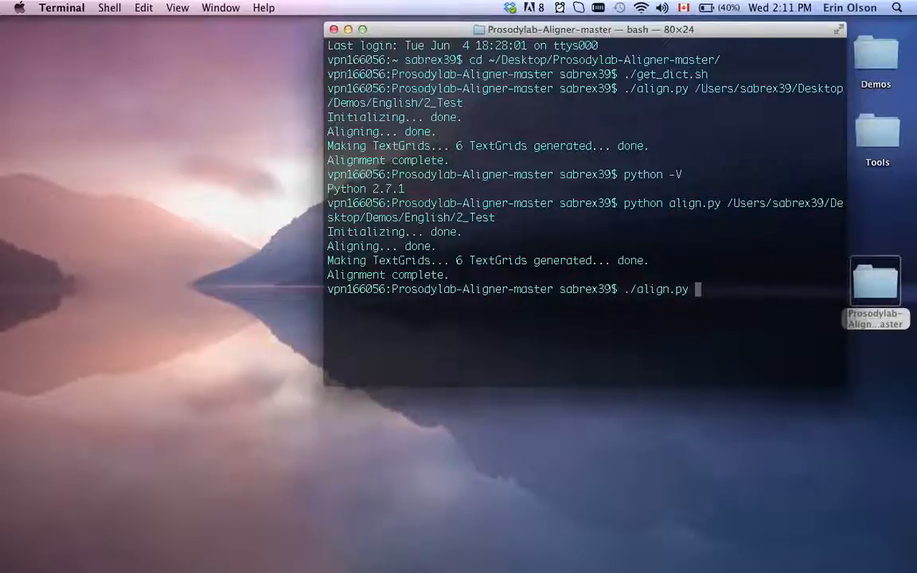
pyautogui.press('backspace')
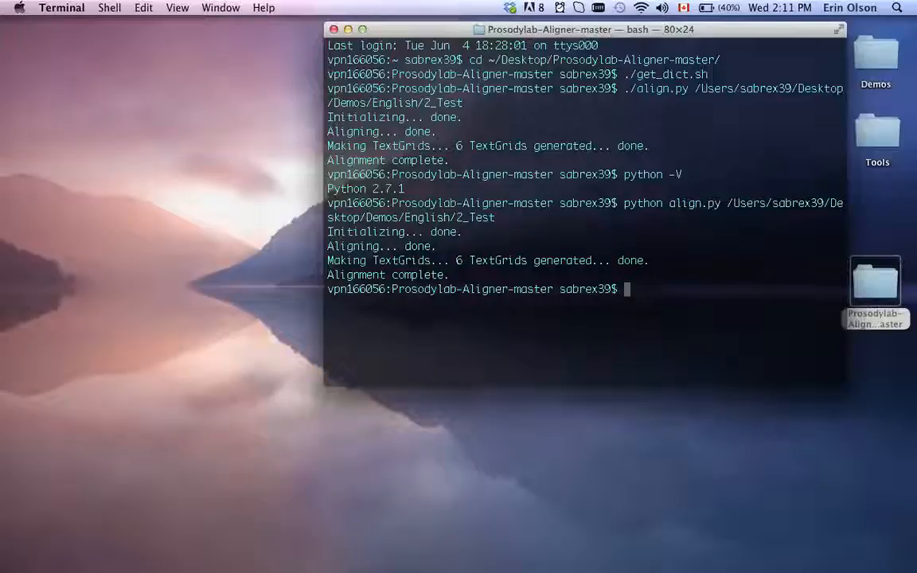
pyautogui.moveTo(804, 549)
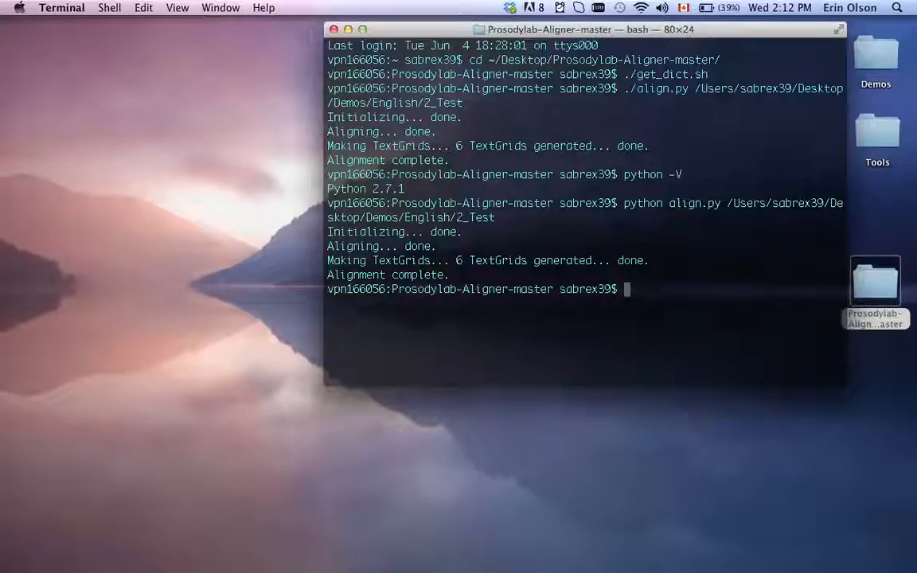
# Open Prosodylab-Aligner-master from the desktop and select README.md to show its details.
pyautogui.doubleClick(876, 287)
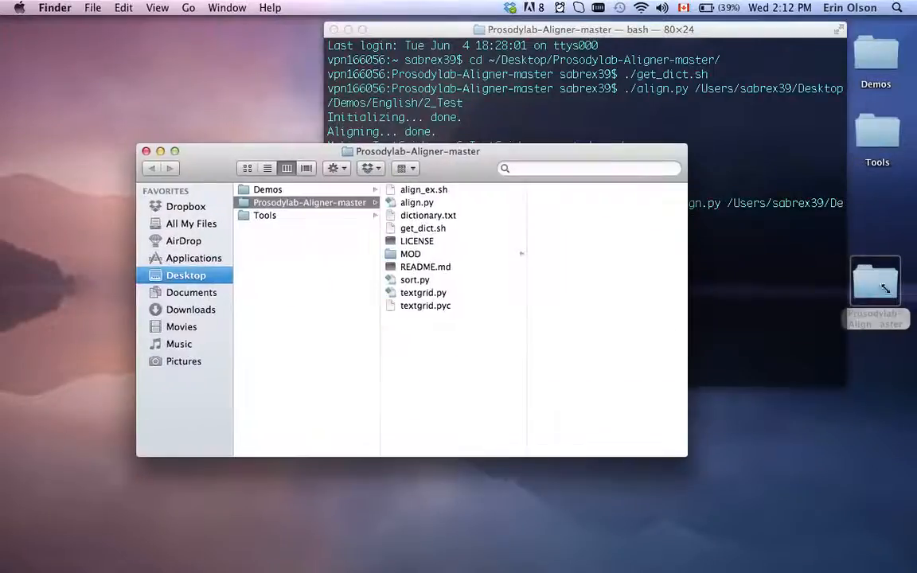
pyautogui.click(424, 266)
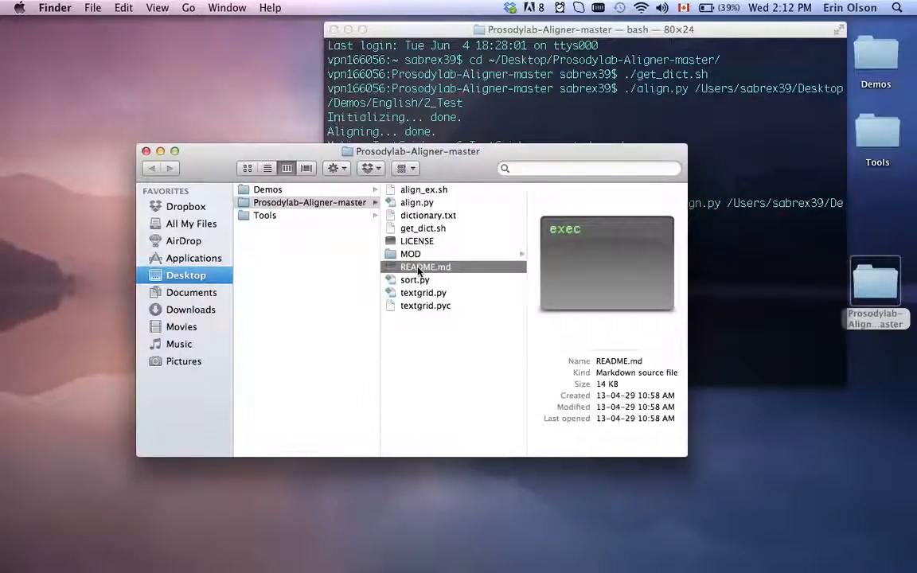